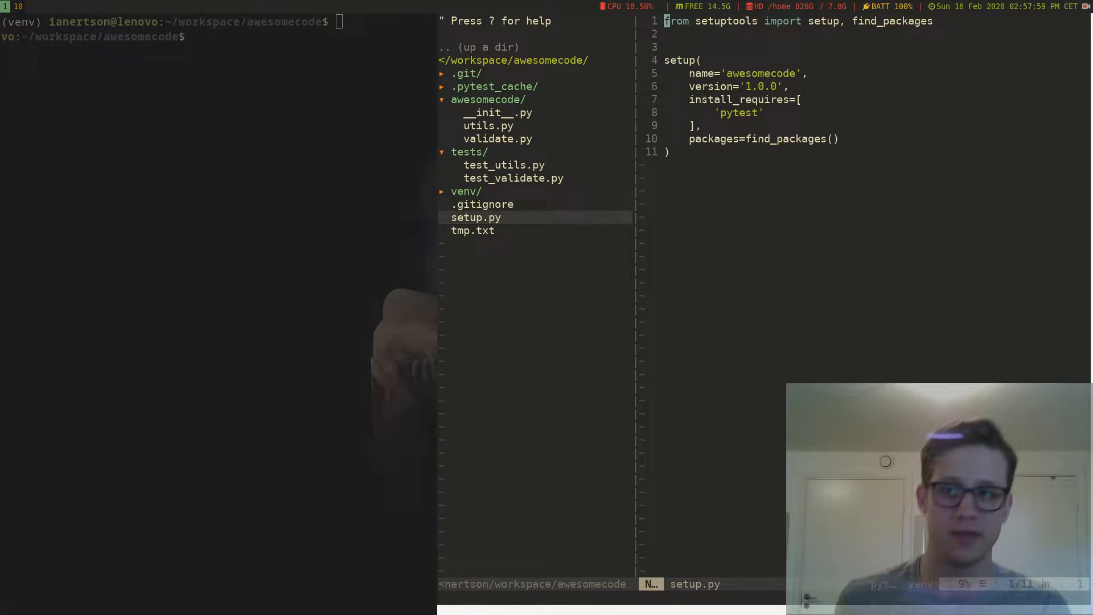
# Clear the terminal prompt and run pytest locally, confirming all 9 tests pass
pyautogui.press('ctrl+c')
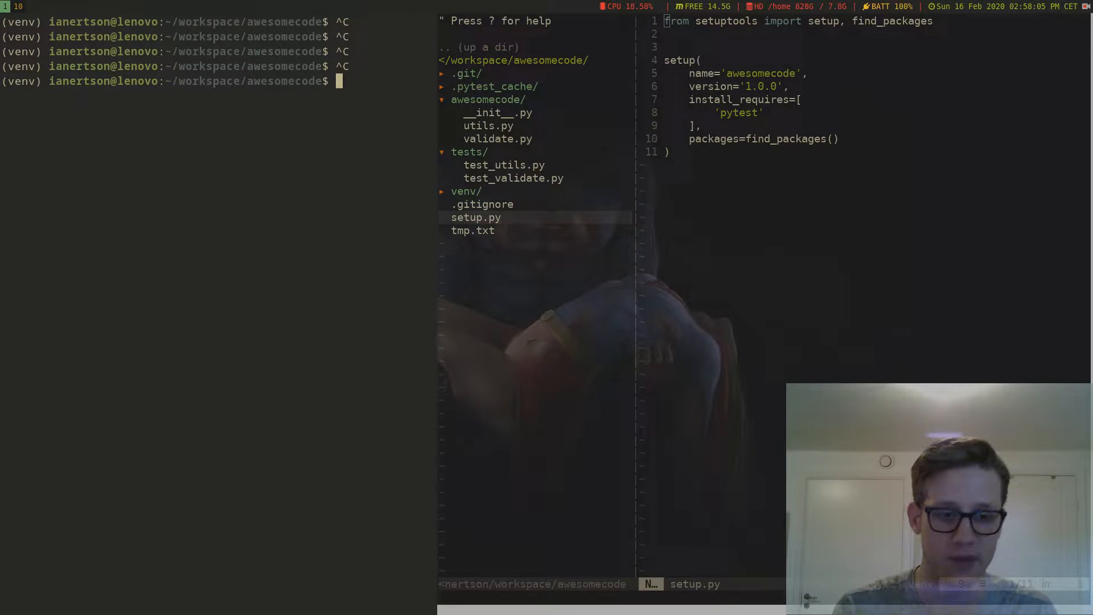
pyautogui.write('pytest')
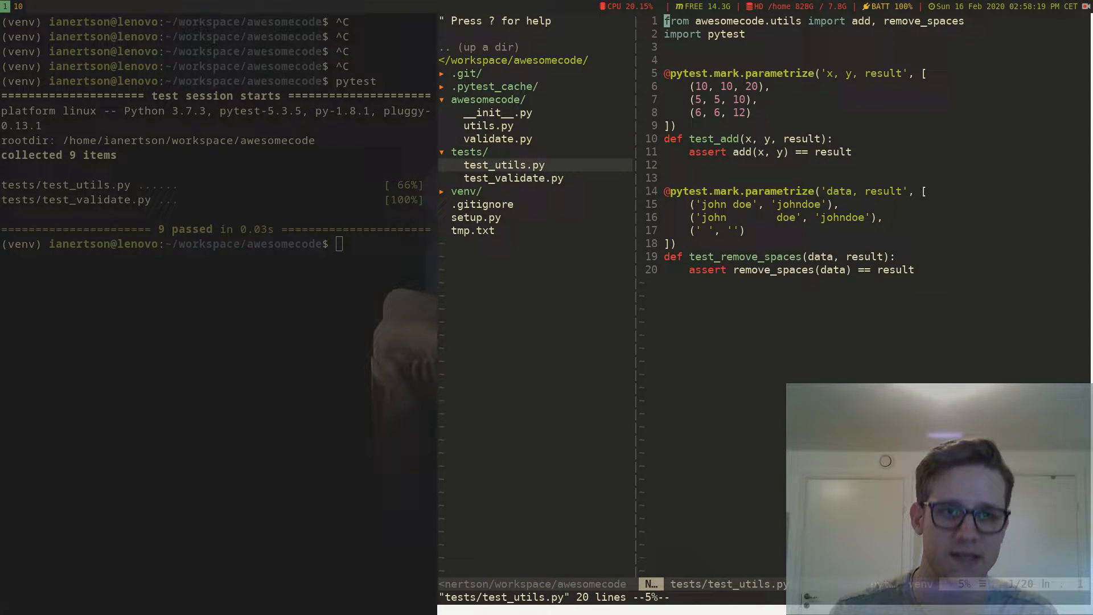
pyautogui.click(513, 177)
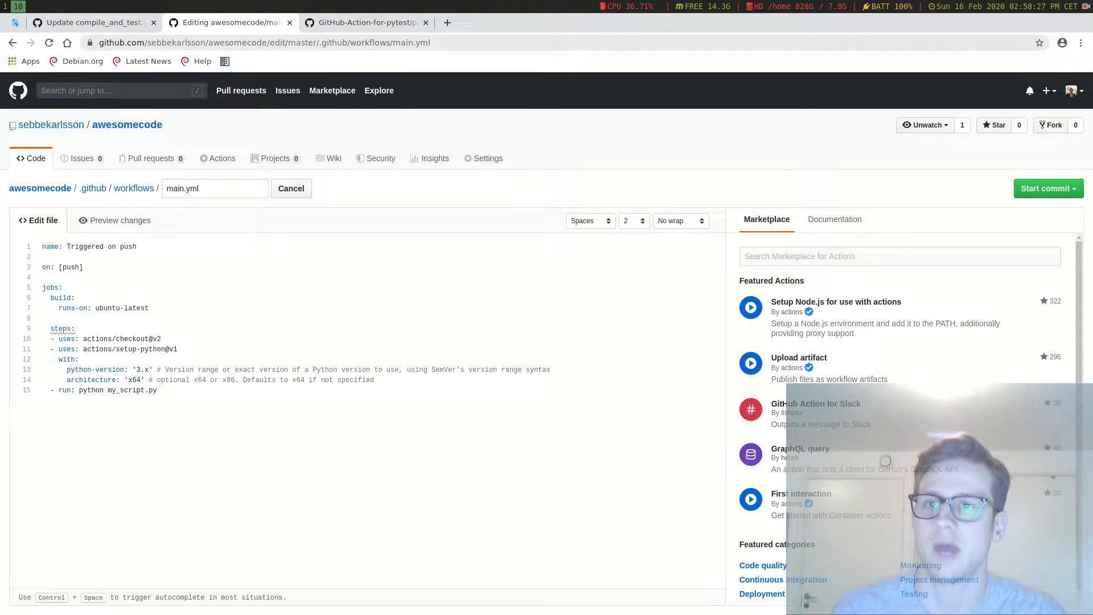
# In the hermes repo's Actions, open the green Compile and test run's build job log
pyautogui.click(94, 22)
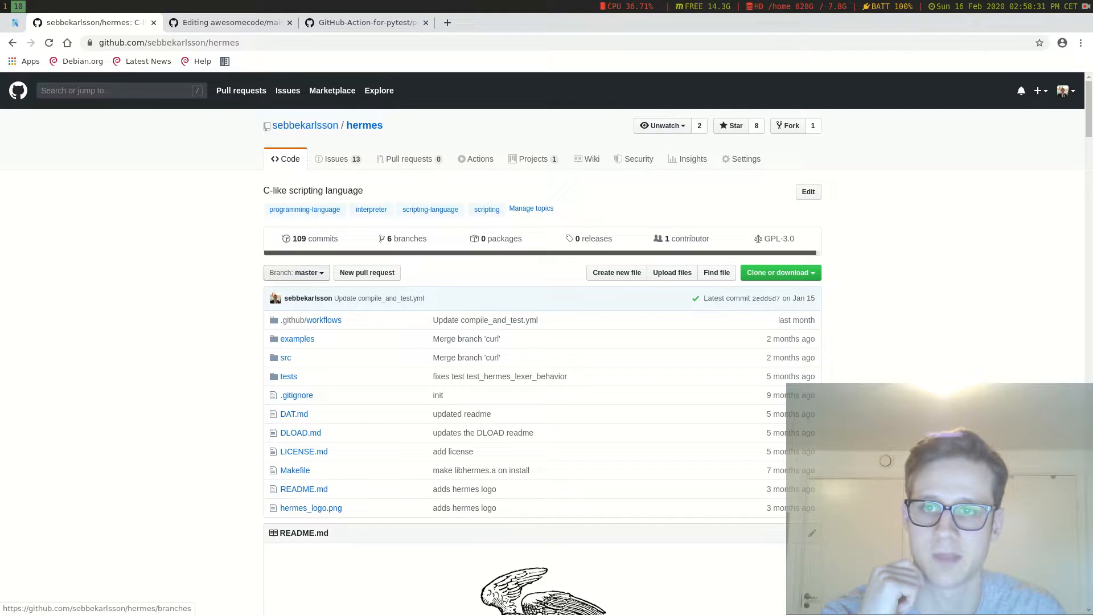
pyautogui.scroll(-3)
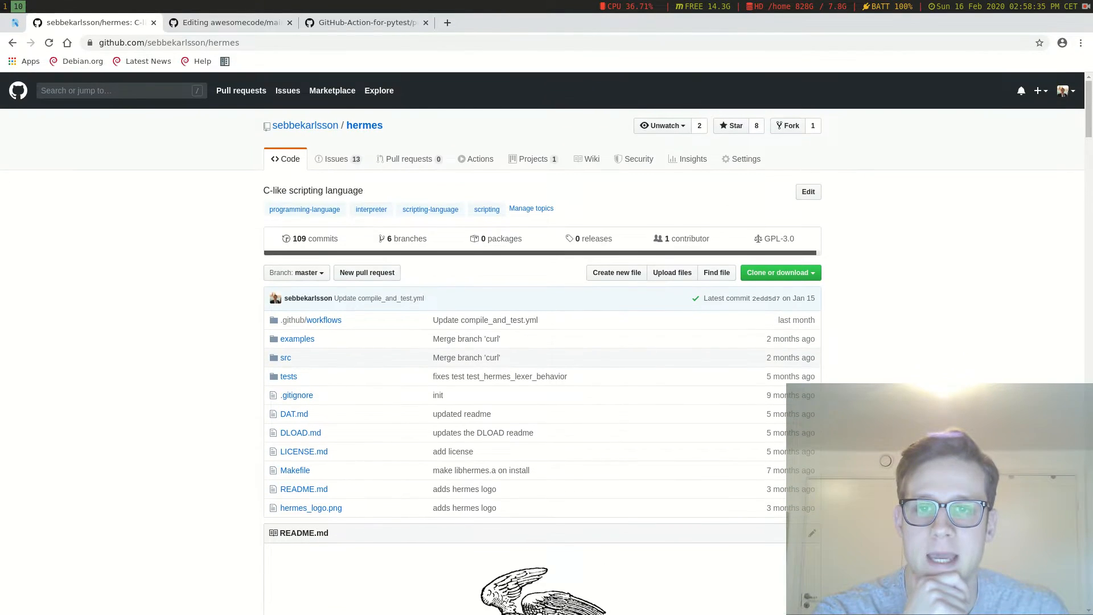
pyautogui.click(480, 158)
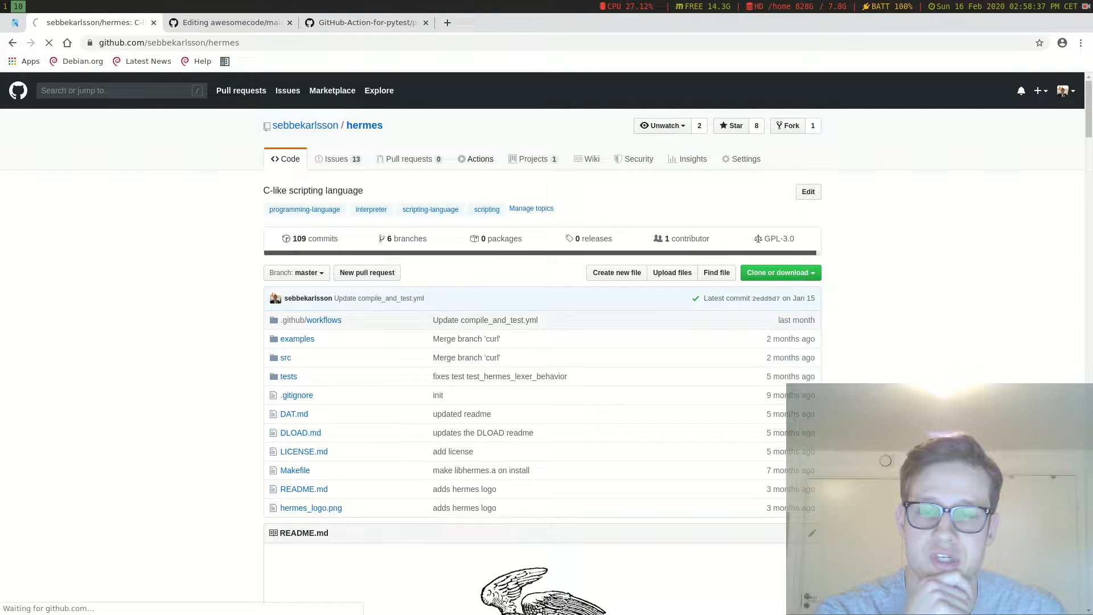
pyautogui.click(479, 158)
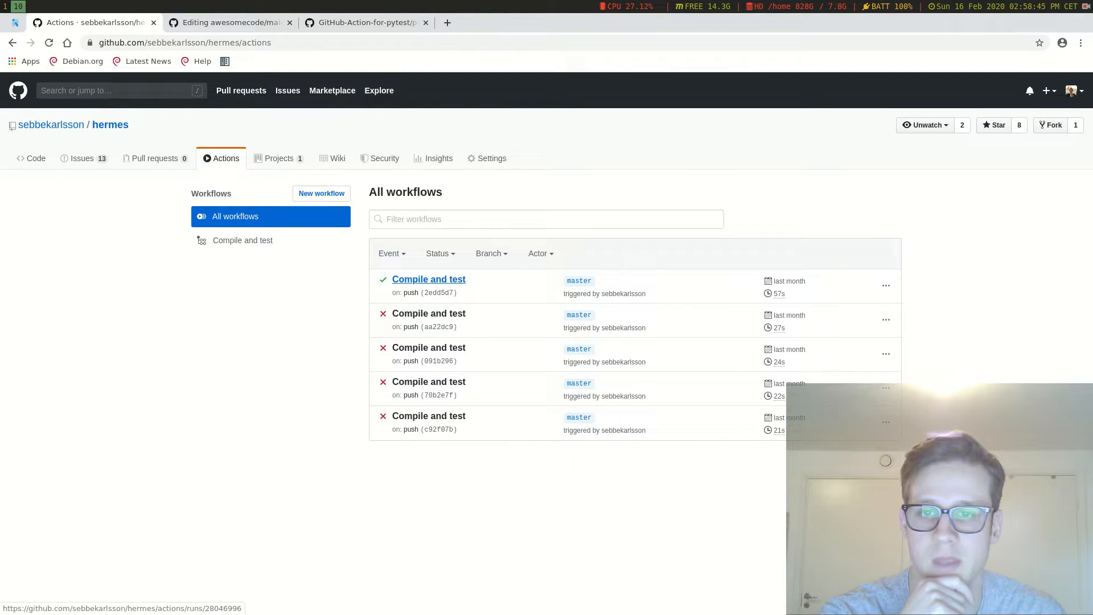
pyautogui.click(428, 278)
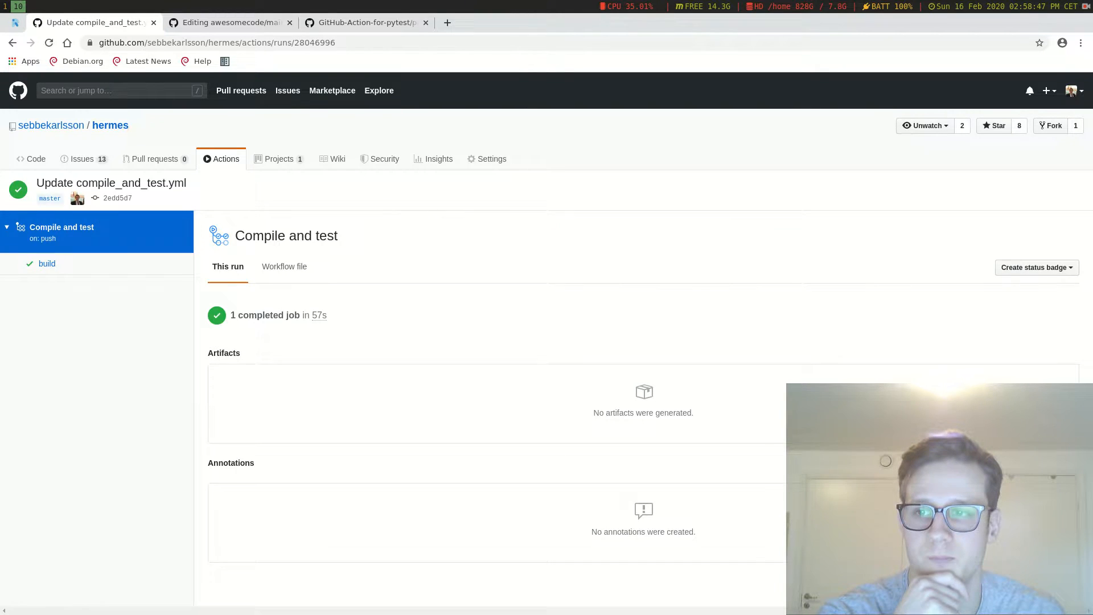
pyautogui.click(47, 263)
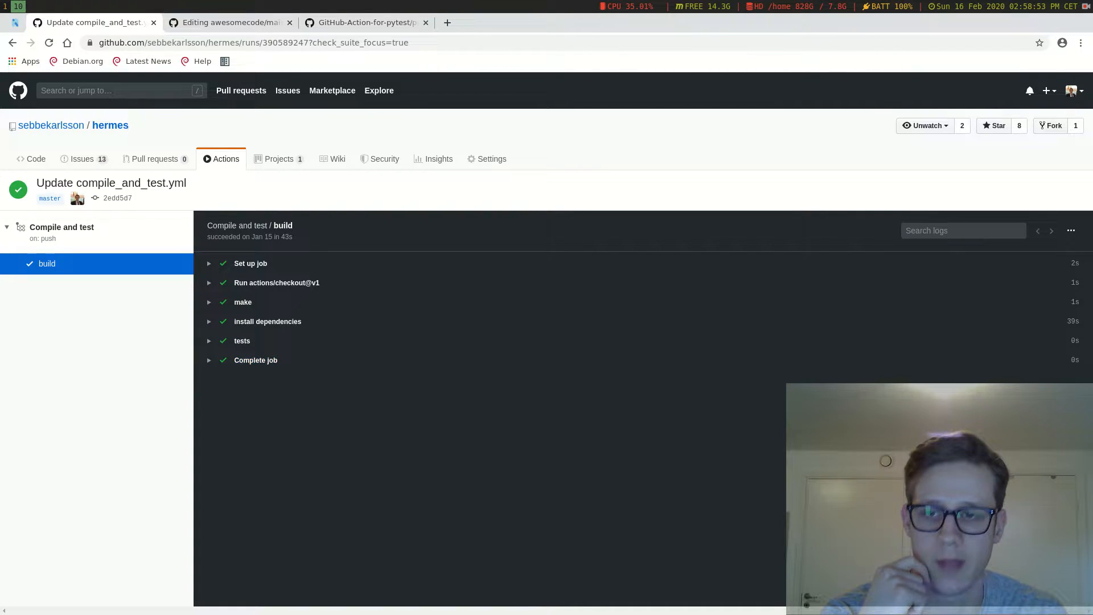
# Expand the make step and read the compile output and six passing cmocka tests
pyautogui.click(242, 302)
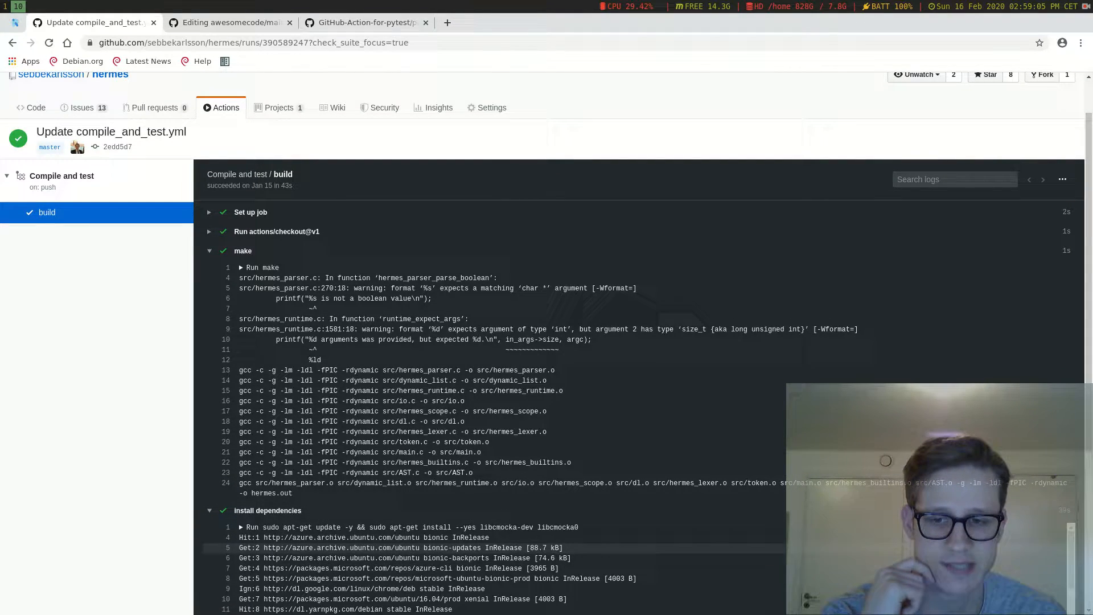
pyautogui.scroll(-3)
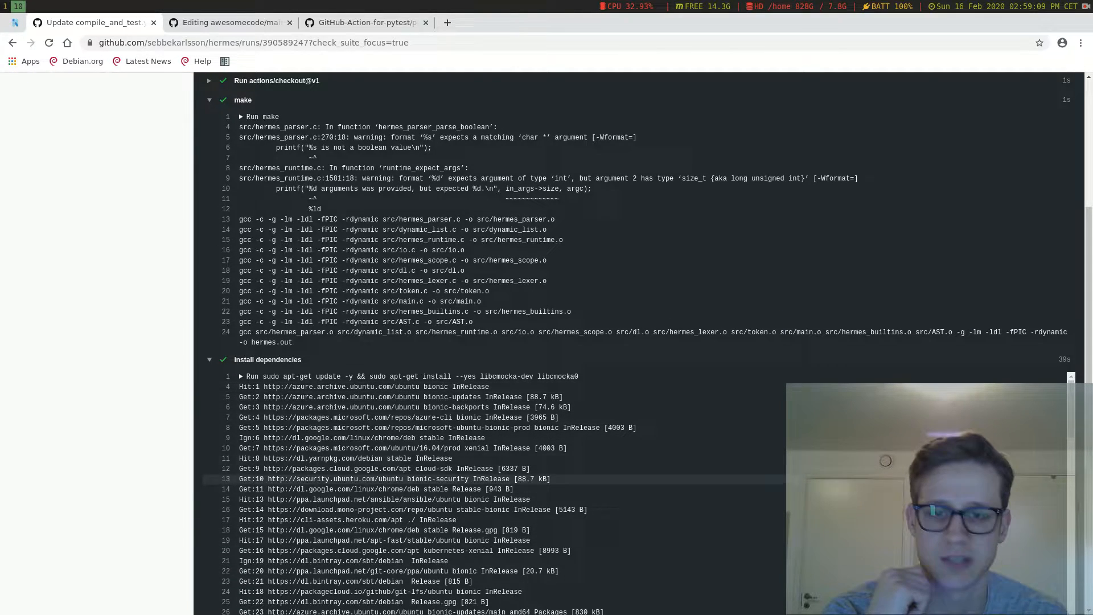
pyautogui.scroll(-3)
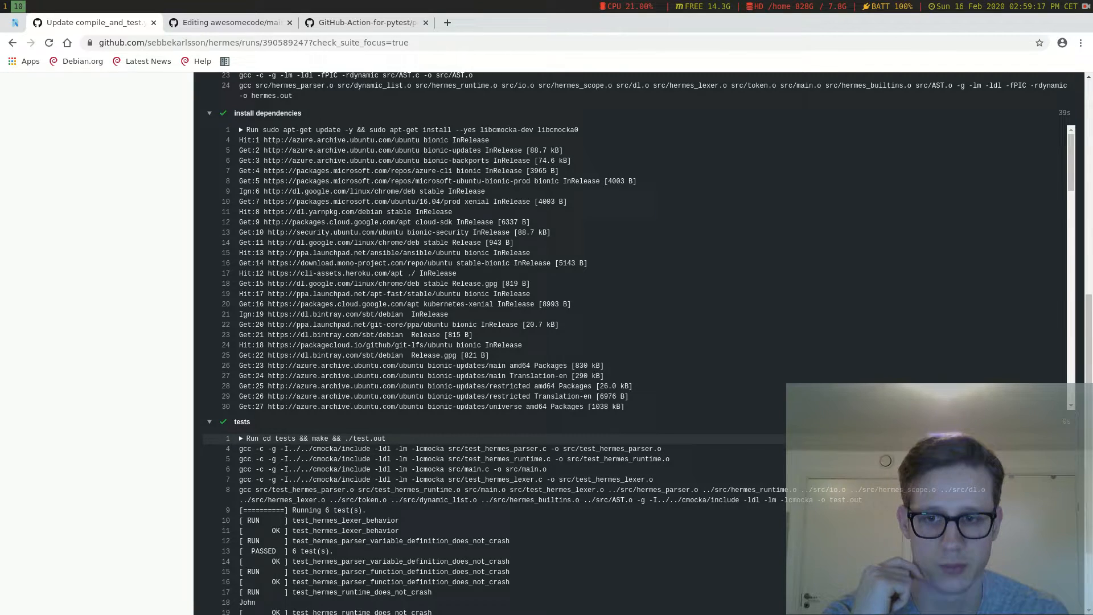
pyautogui.scroll(-3)
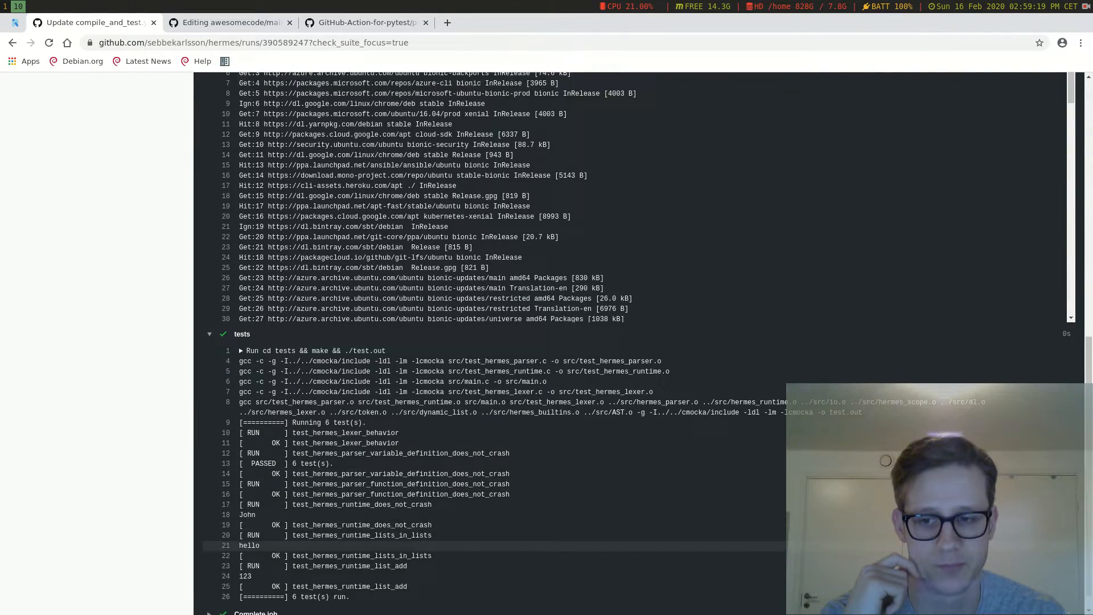
pyautogui.scroll(-3)
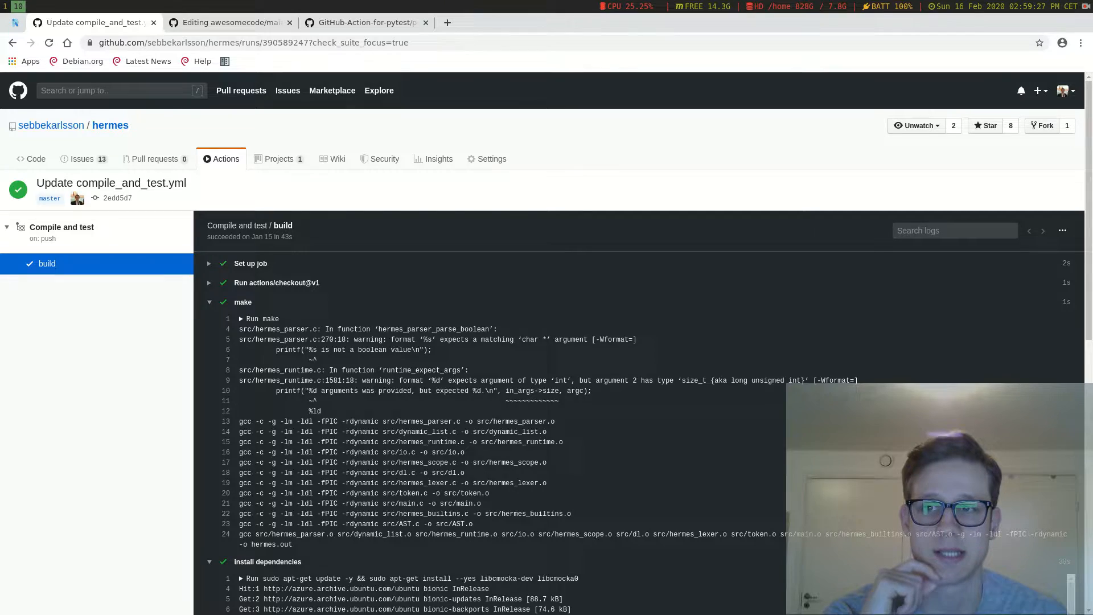
# Leave the awesomecode workflow editor, discarding unsaved edits, and view its workflow runs
pyautogui.click(226, 23)
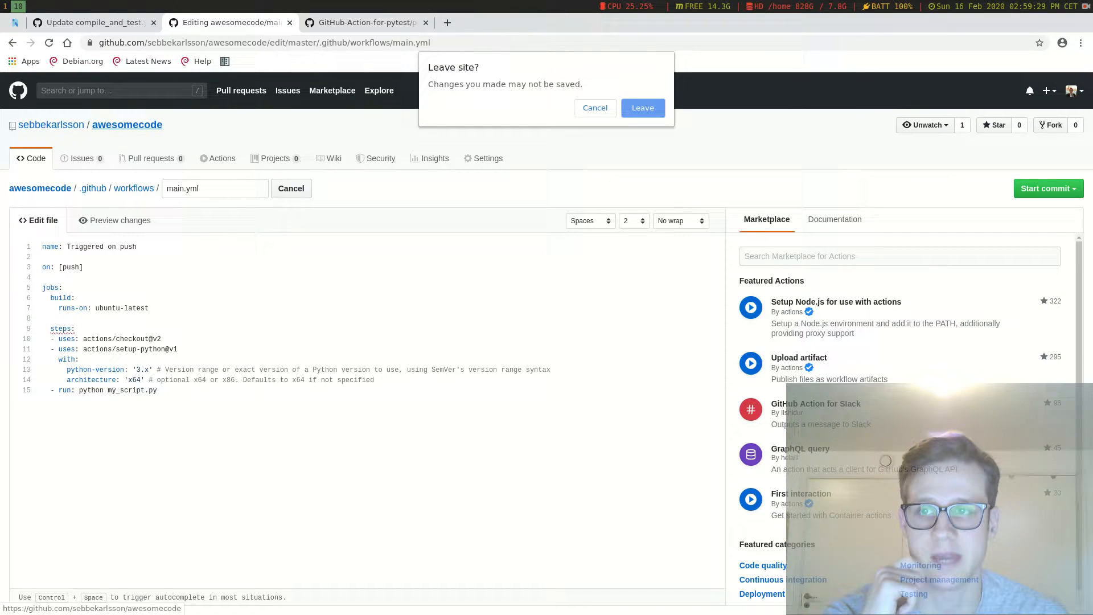
pyautogui.click(642, 107)
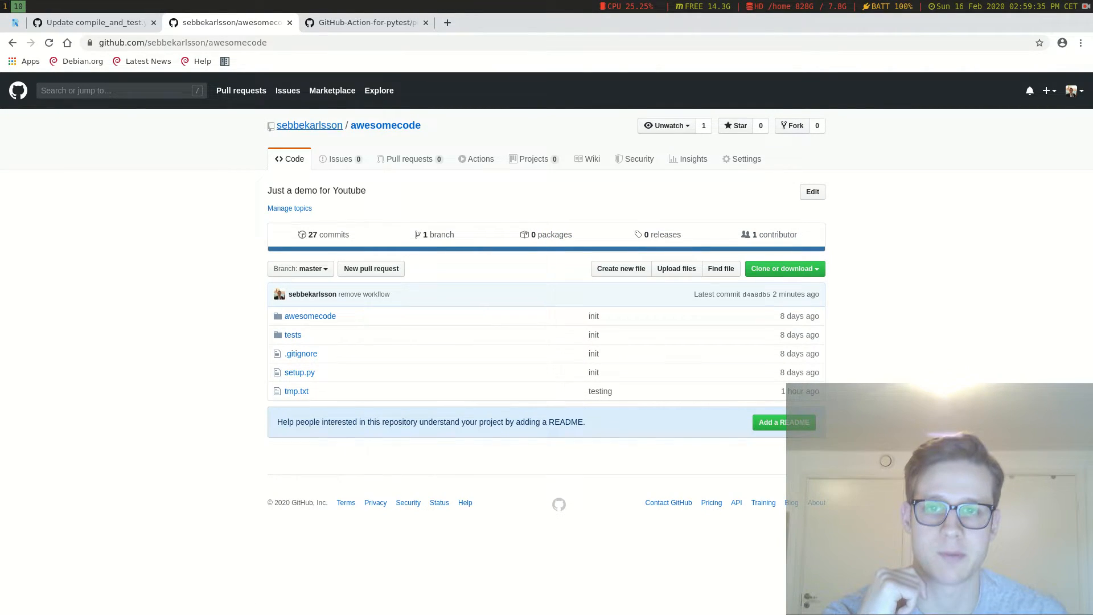
pyautogui.click(480, 159)
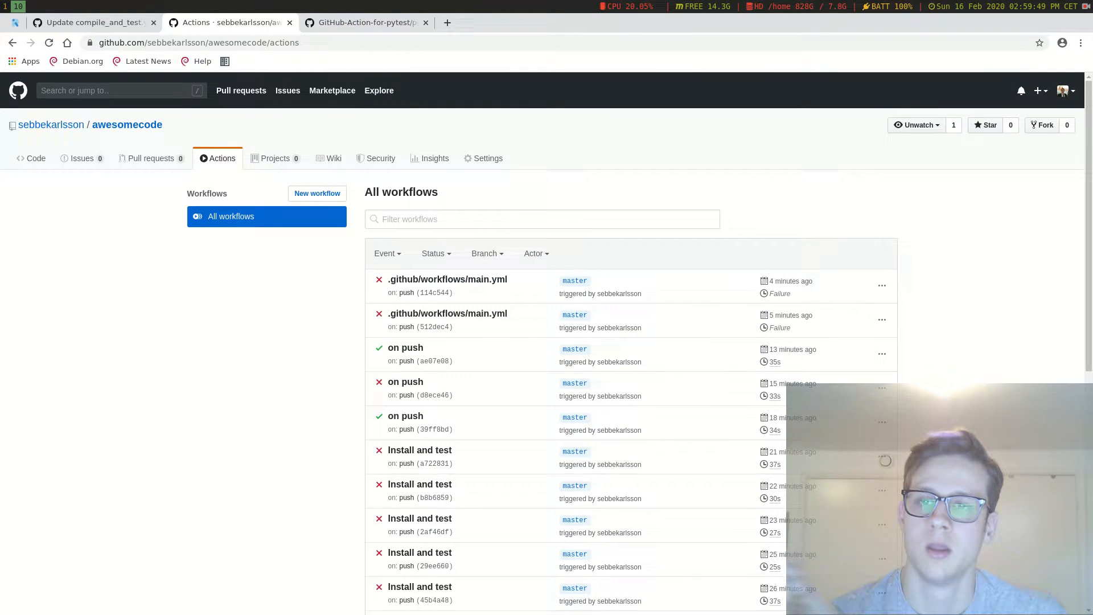
pyautogui.moveTo(316, 193)
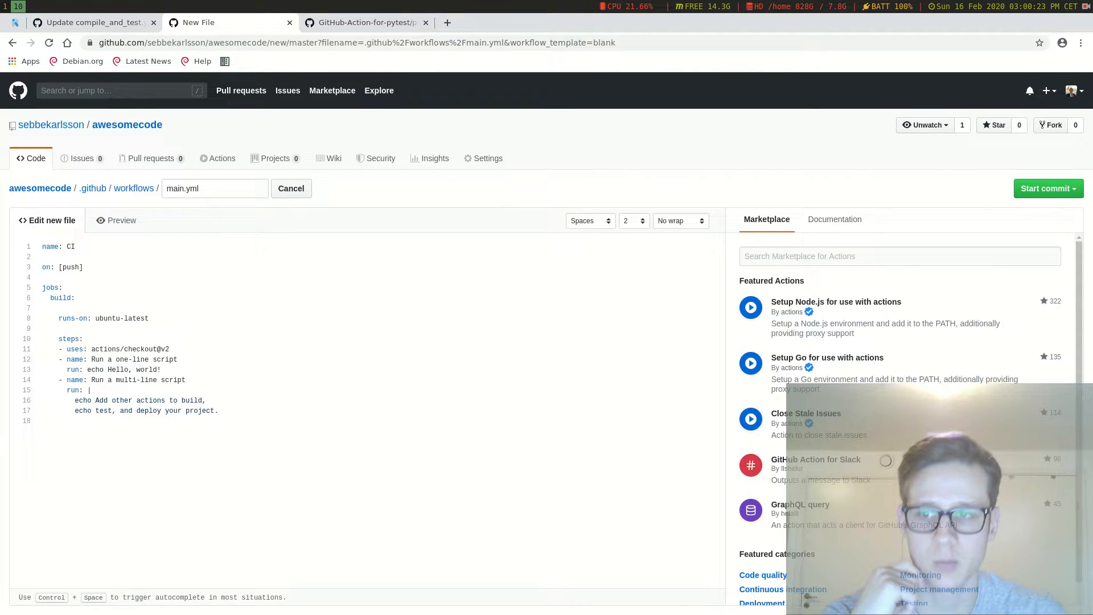
# Open the local pytest.yml in Vim and start a linewise selection of its lines
pyautogui.press('ctrl+a')
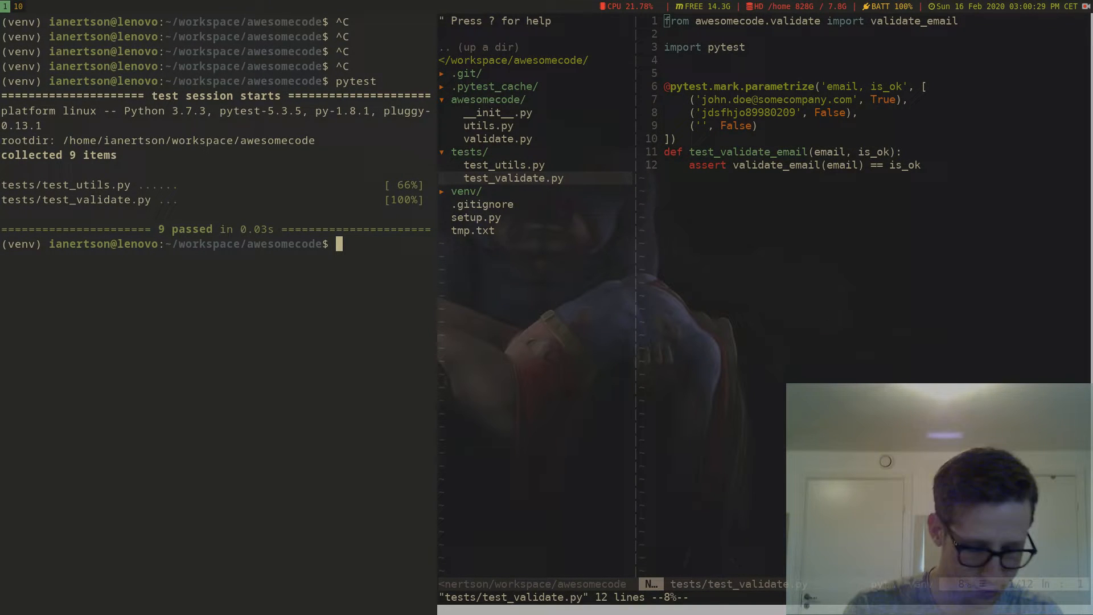
pyautogui.write('vim')
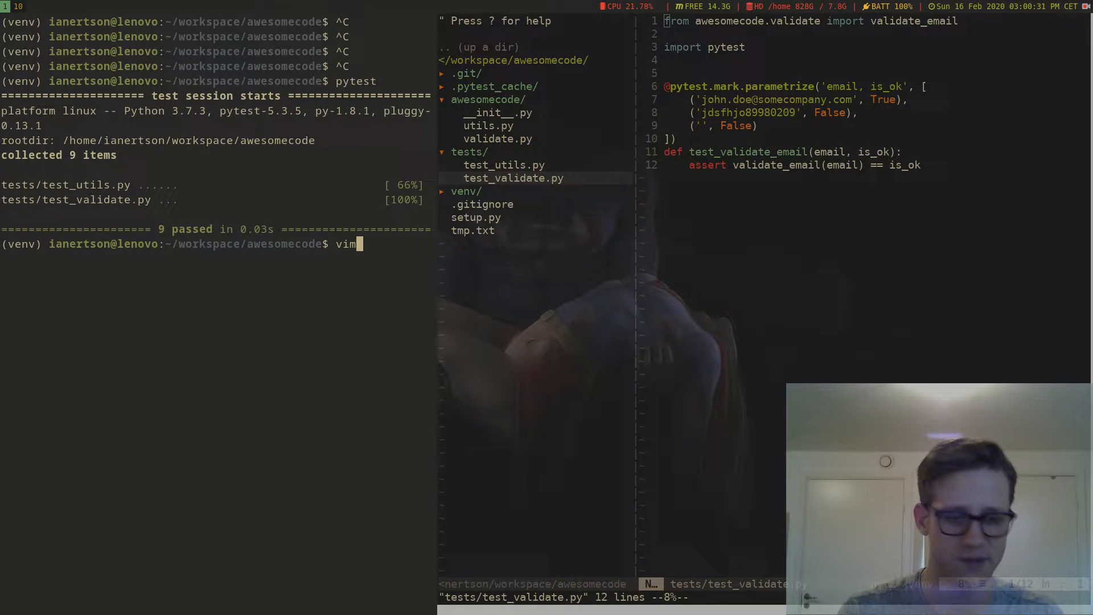
pyautogui.write('../py')
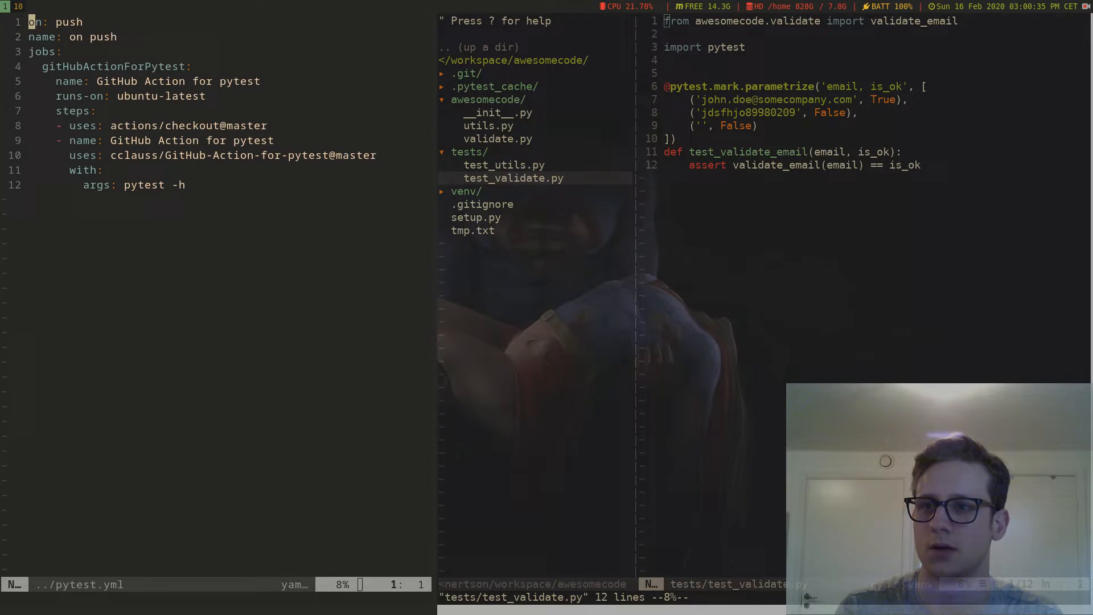
pyautogui.press('V')
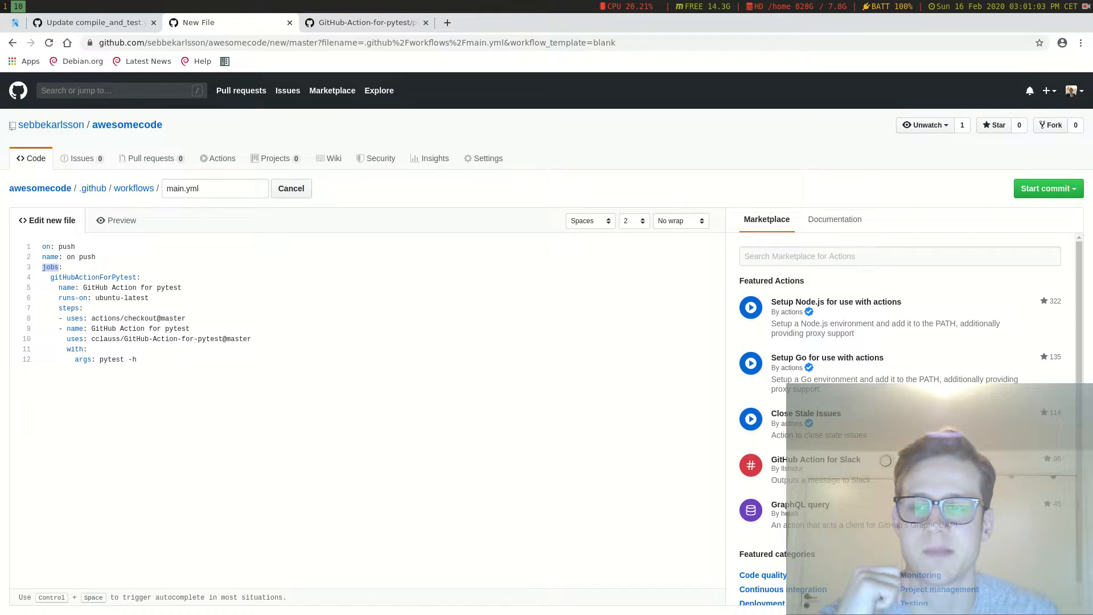
# Replace 'pytest -h' on the args line with 'python setup.py develop && p…'
pyautogui.click(363, 22)
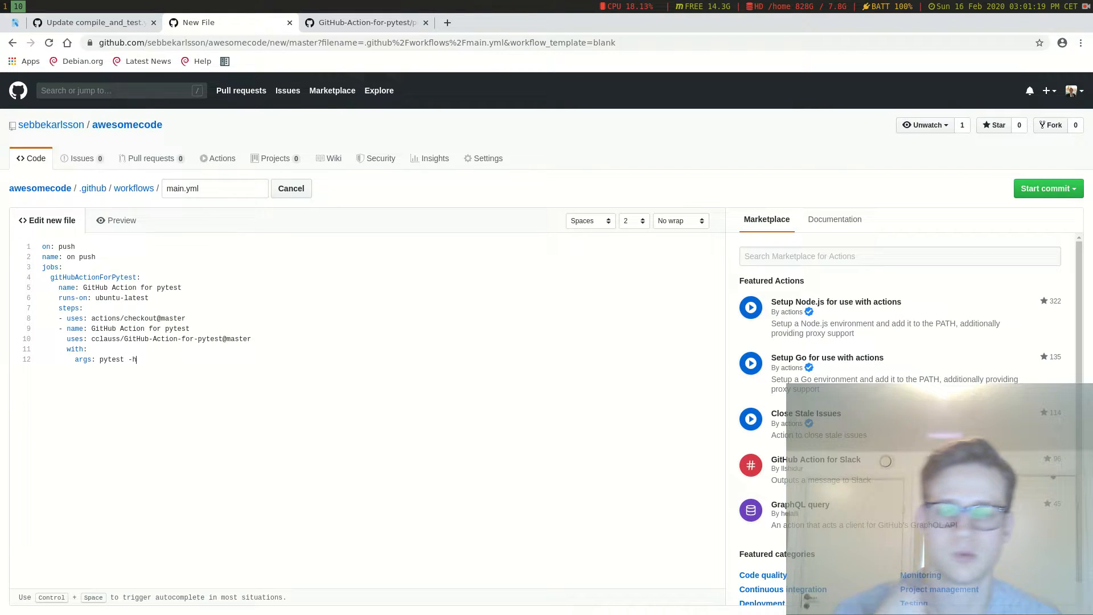
pyautogui.press('BackSpace')
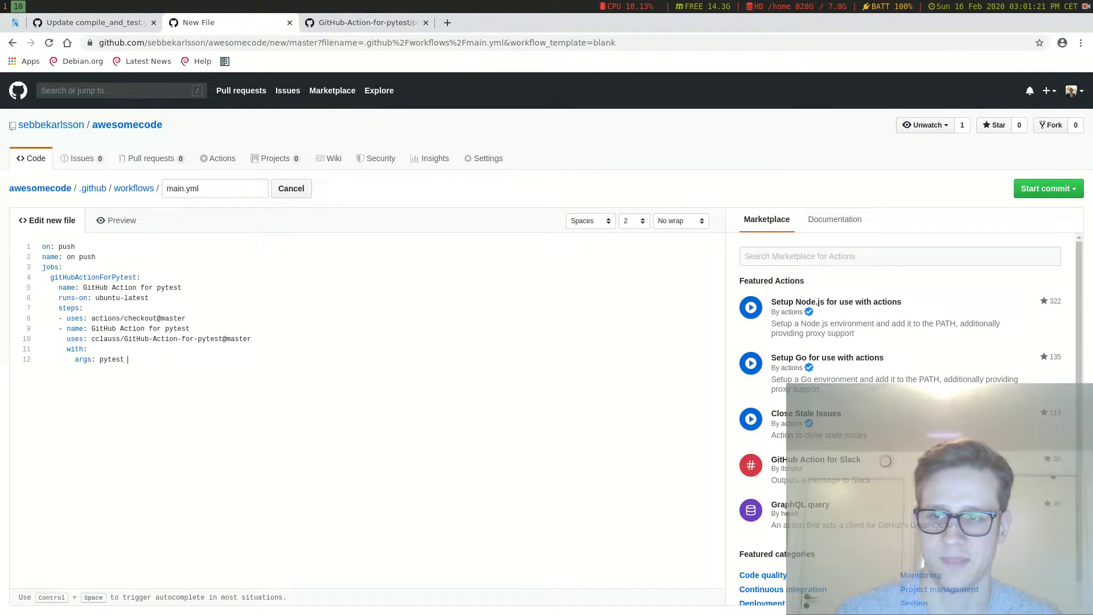
pyautogui.press('BackSpace')
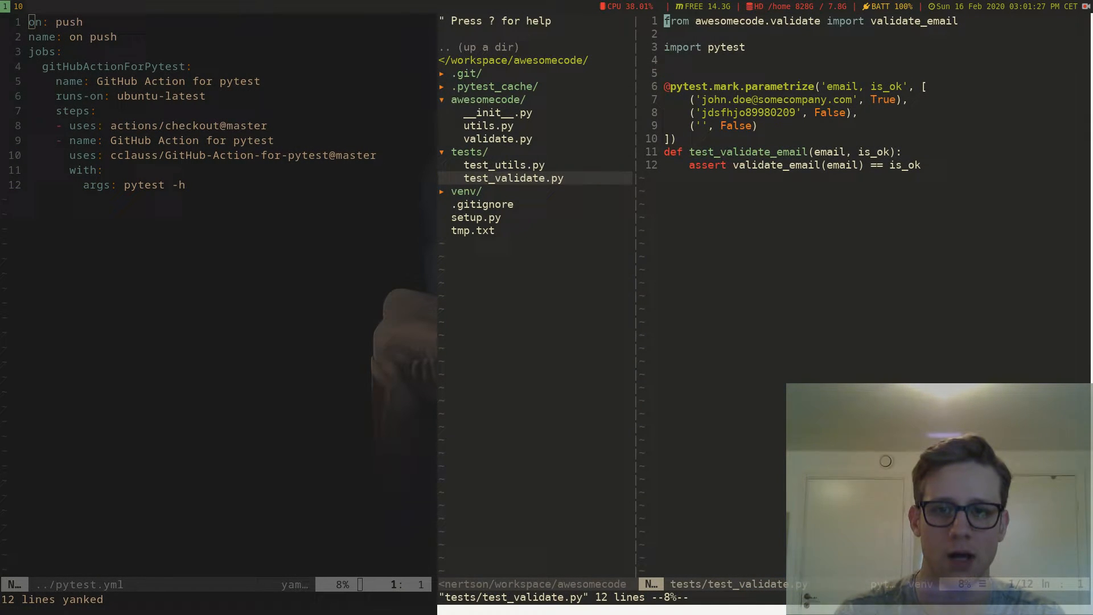
pyautogui.click(476, 217)
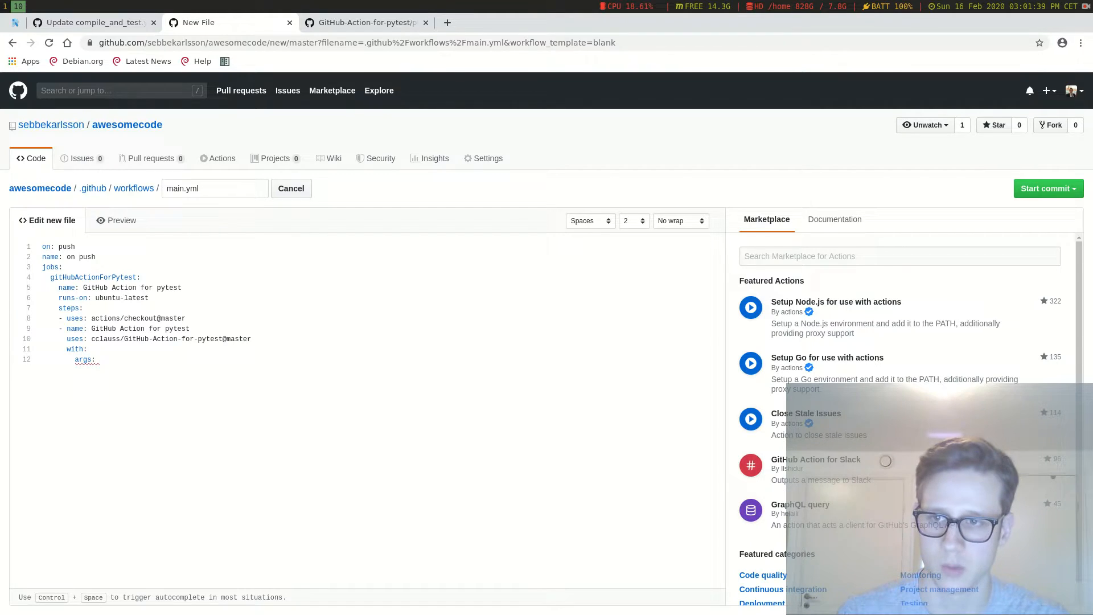
pyautogui.write('pyth')
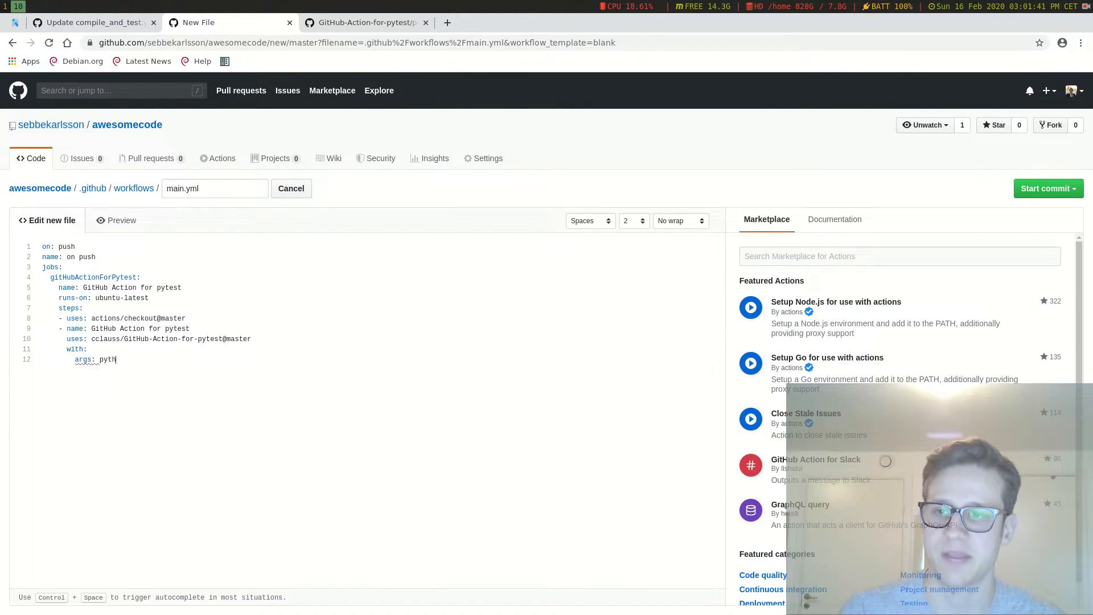
pyautogui.write('on setup.py develop && p')
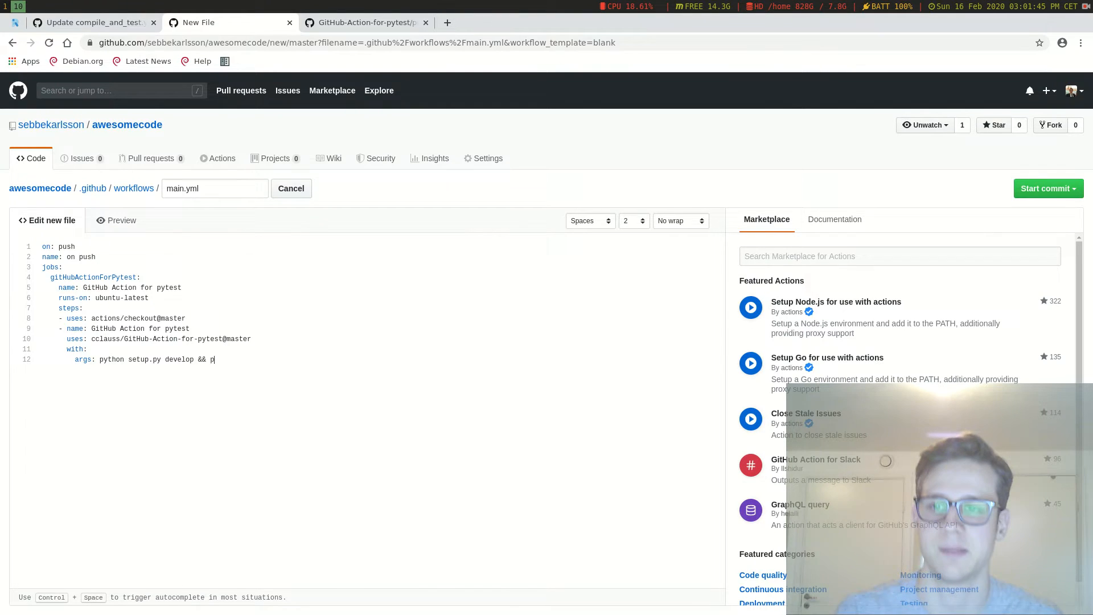
pyautogui.write('ytest')
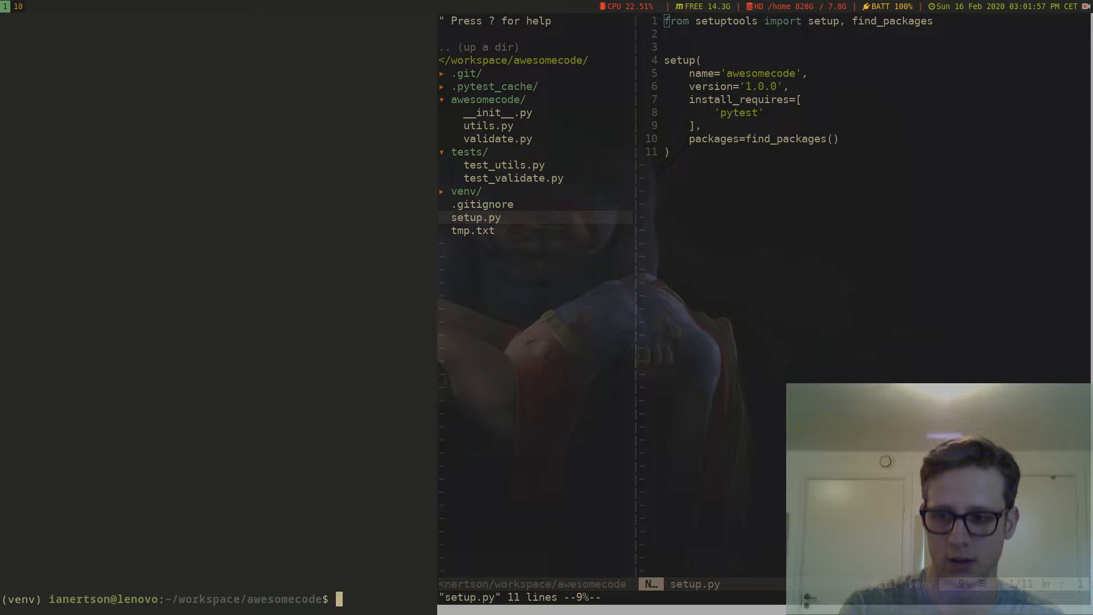
# Complete args as 'python setup.py develop && pytest' and commit main.yml straight to master
pyautogui.write('pytest')
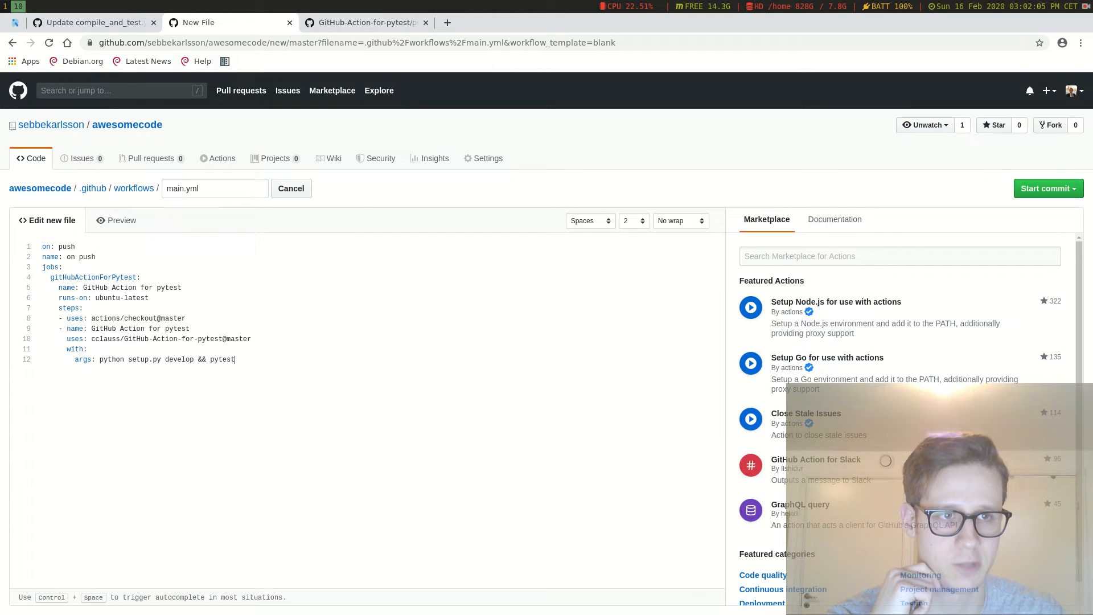
pyautogui.click(1046, 189)
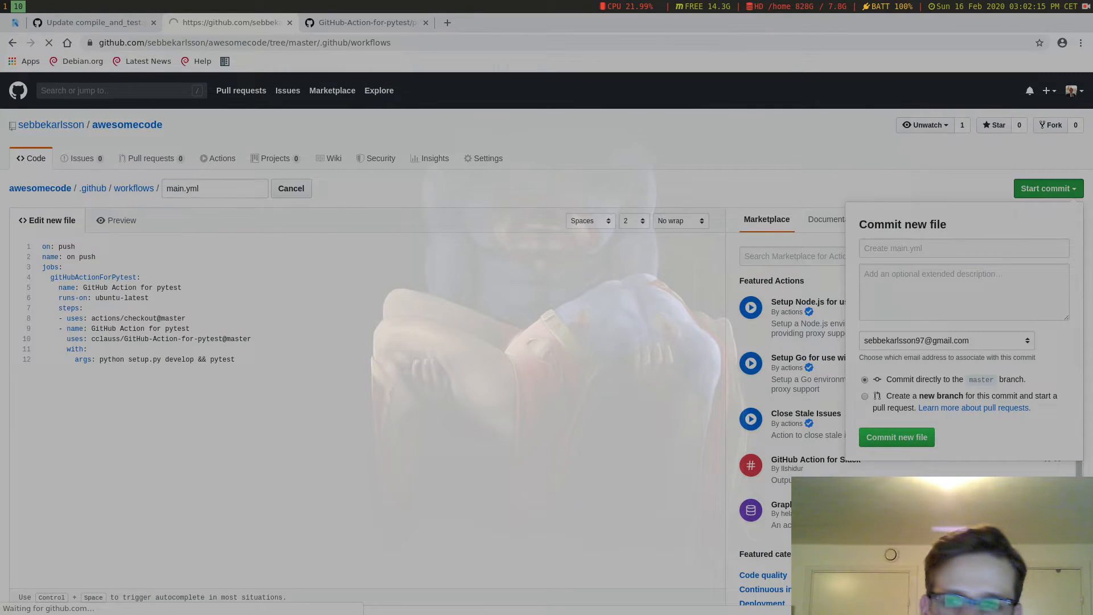
pyautogui.click(895, 437)
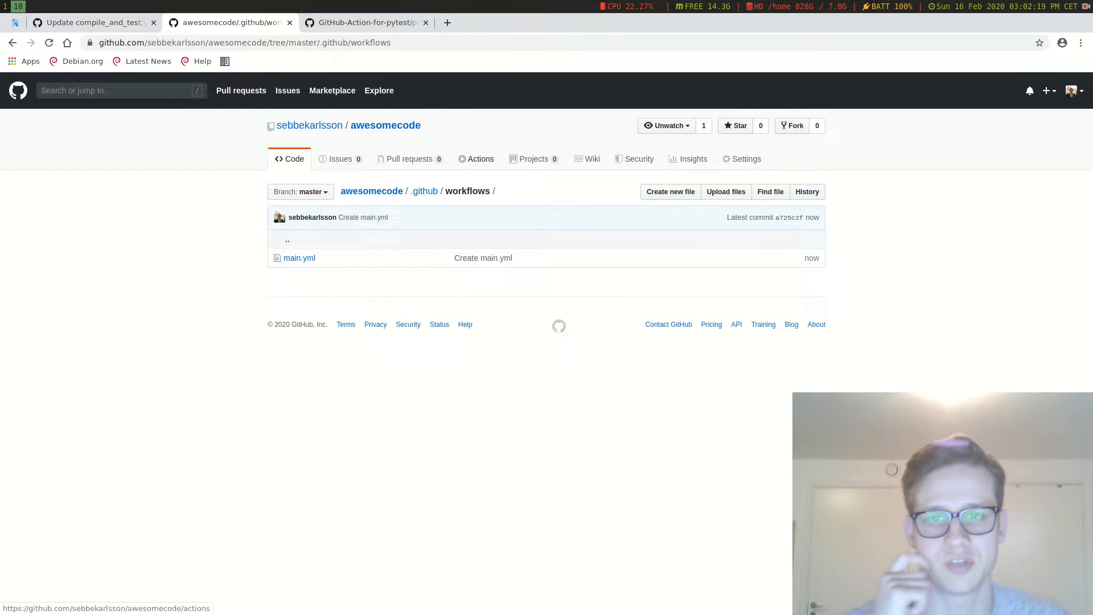
pyautogui.click(479, 158)
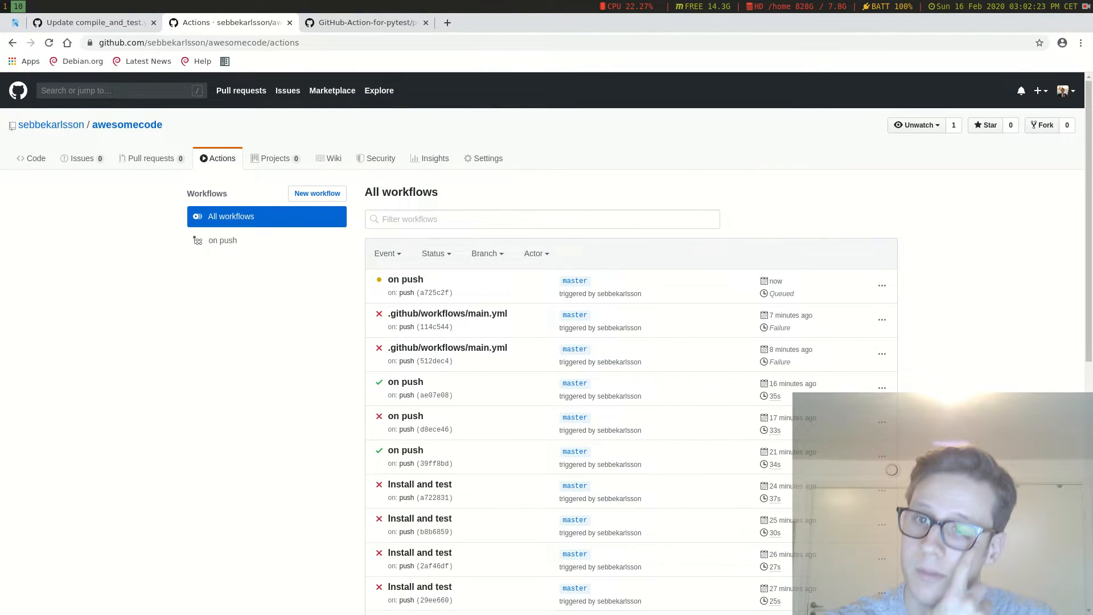
pyautogui.moveTo(404, 279)
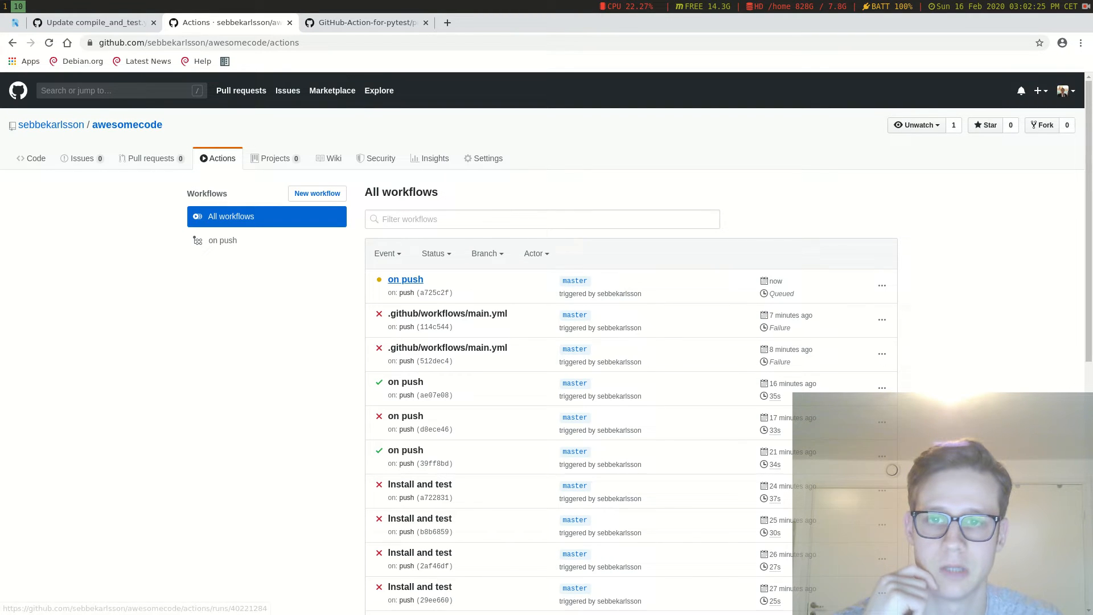
# Open the queued on push run's 'GitHub Action for pytest' job and watch it succeed
pyautogui.click(405, 279)
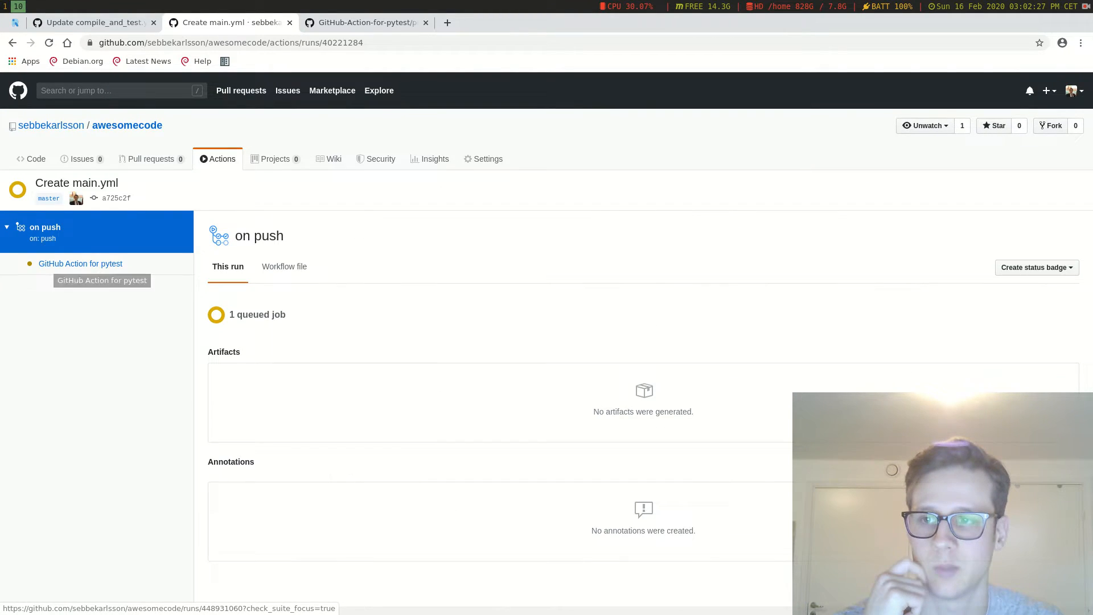
pyautogui.click(80, 263)
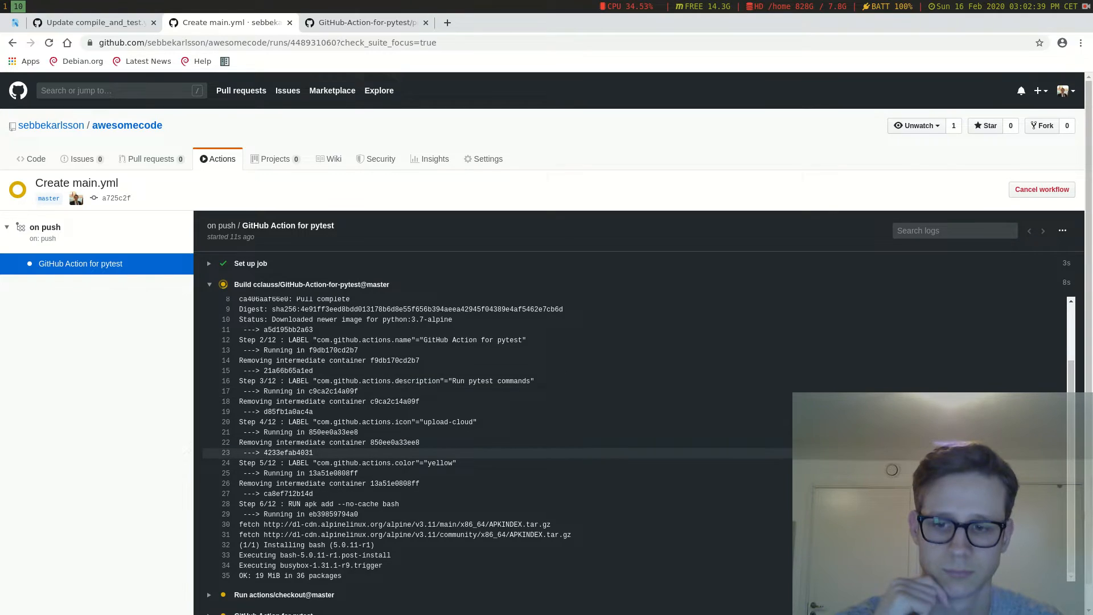
pyautogui.scroll(-3)
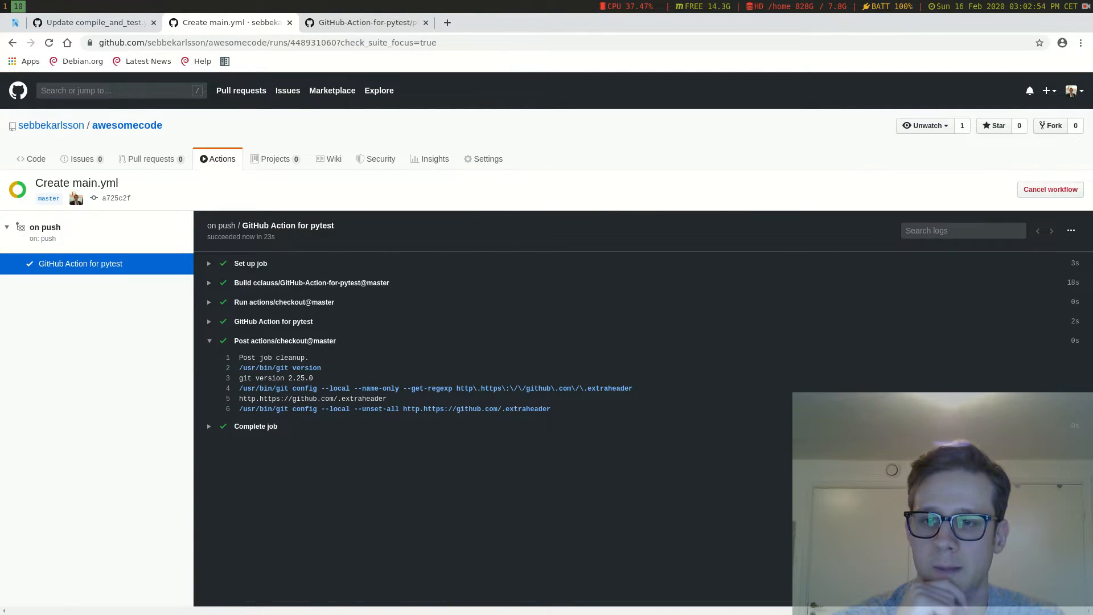
# Expand the pytest step to see all 9 awesomecode tests pass, then open Settings
pyautogui.click(273, 321)
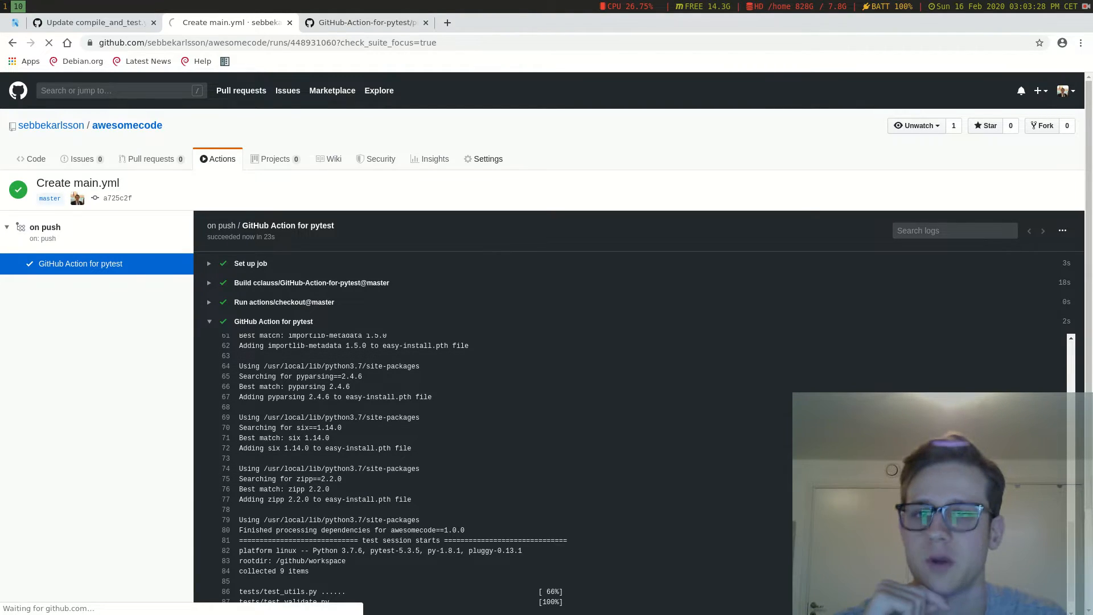
pyautogui.click(487, 159)
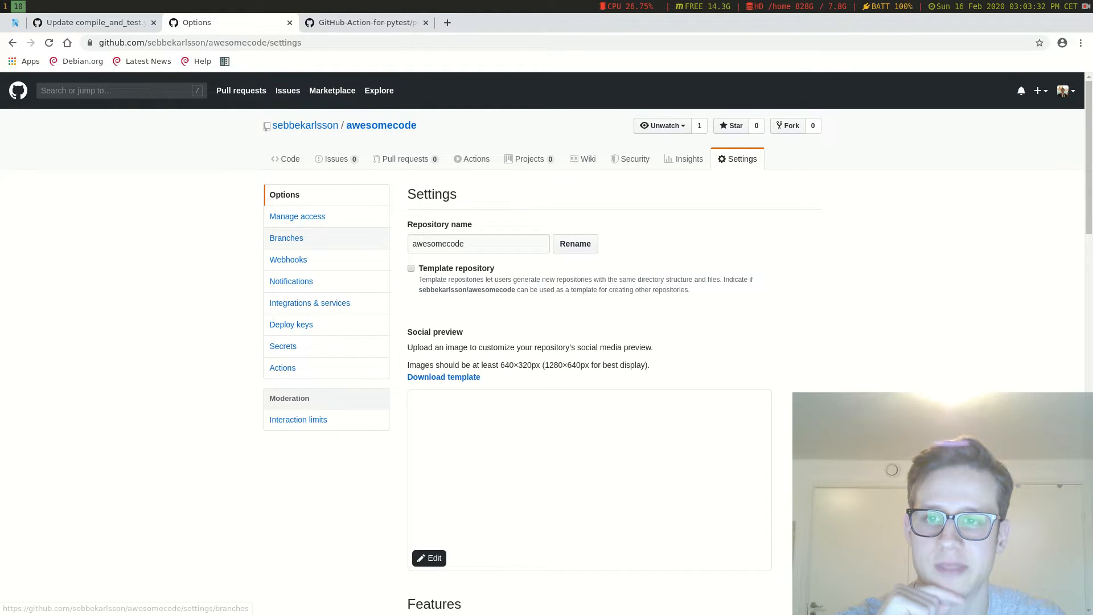
# Start a new branch protection rule with branch name pattern 'master'
pyautogui.click(286, 238)
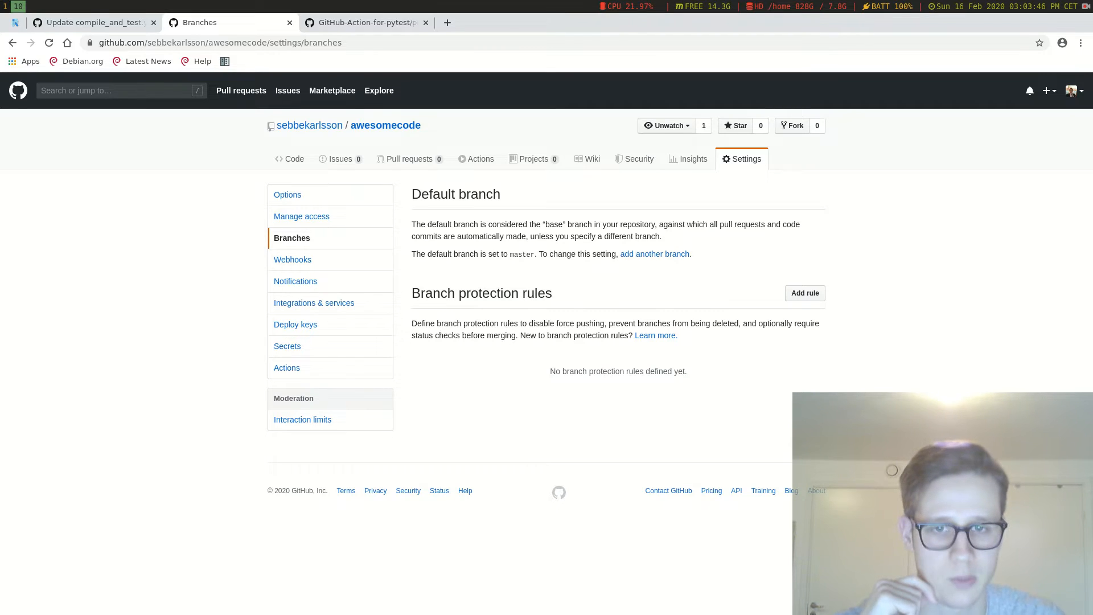
pyautogui.click(804, 293)
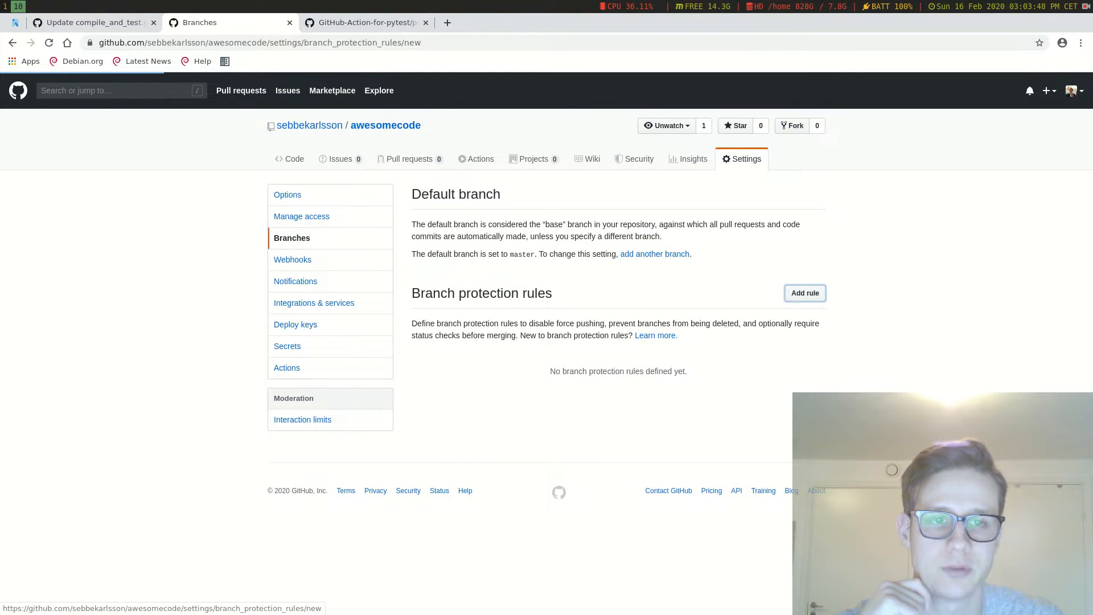
pyautogui.click(804, 293)
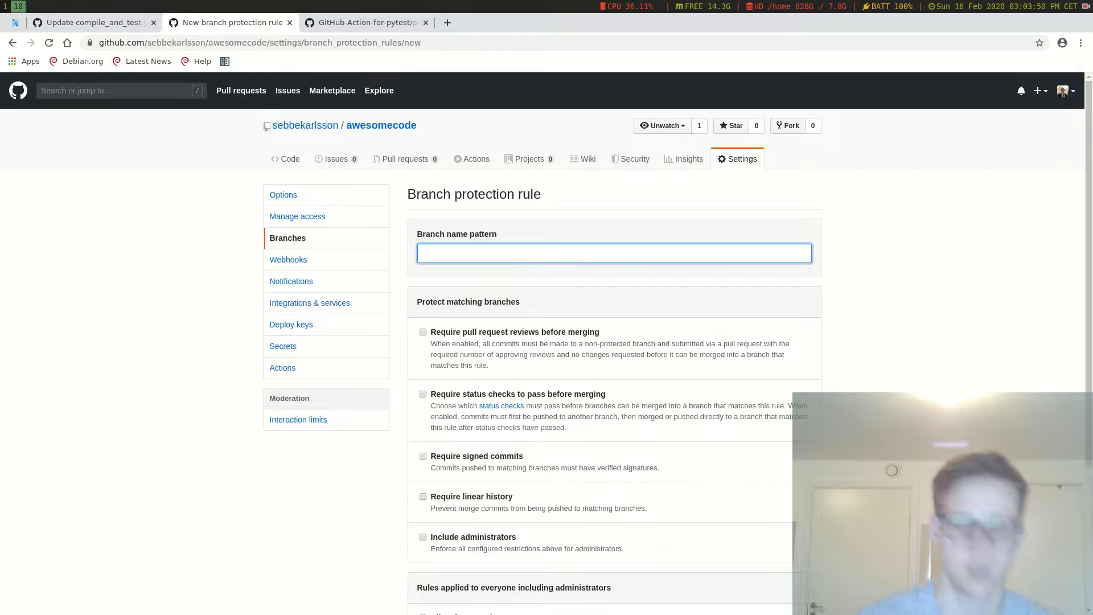
pyautogui.write('master')
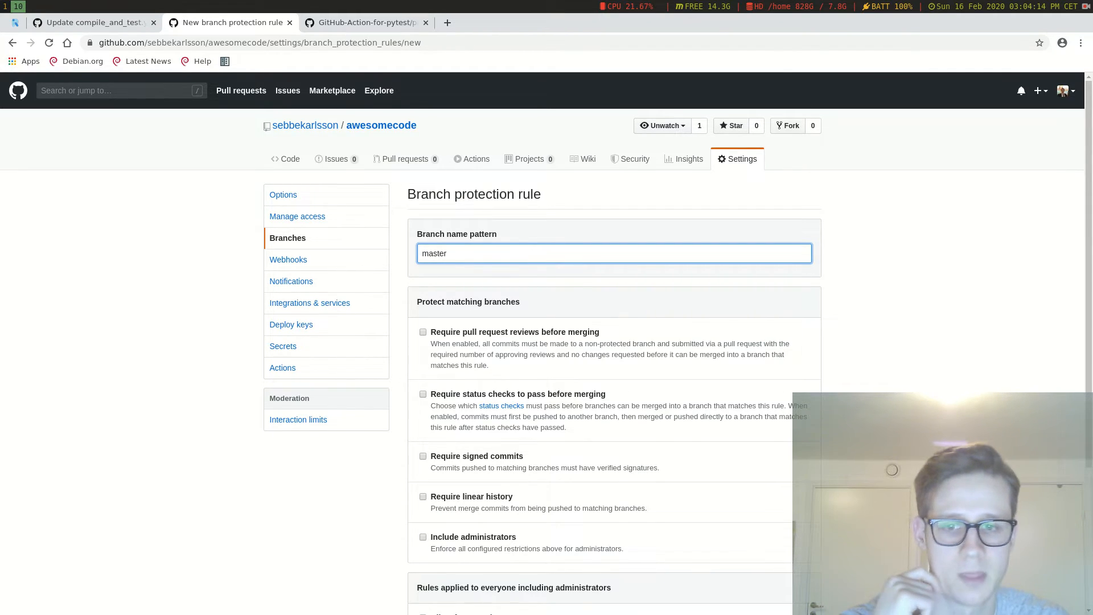
# Require status checks before merging, marking .github/workflows/main.yml as a required check
pyautogui.click(423, 394)
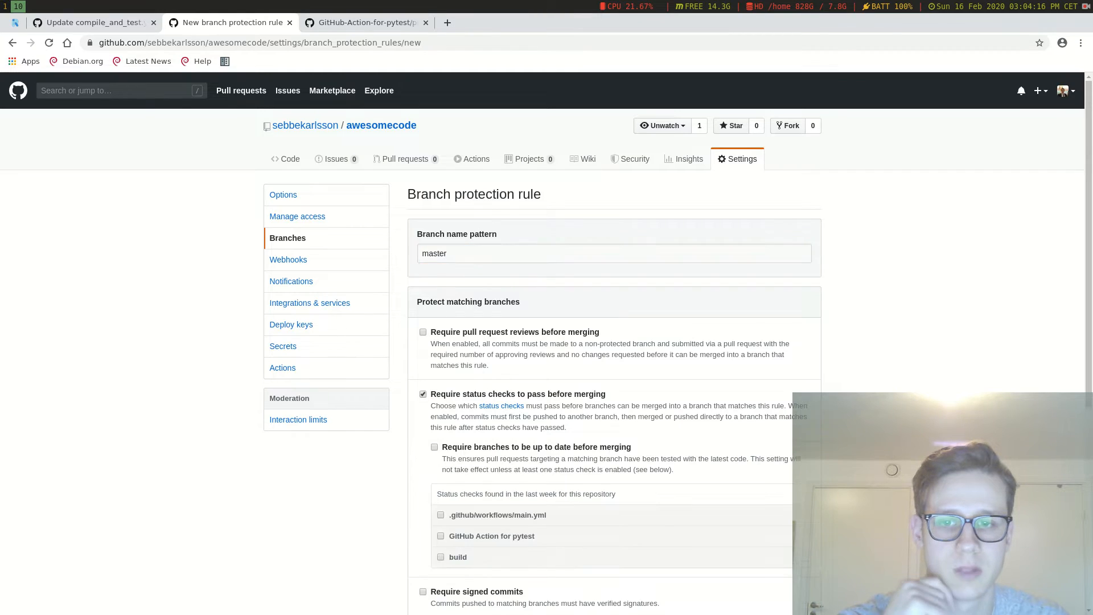
pyautogui.scroll(-3)
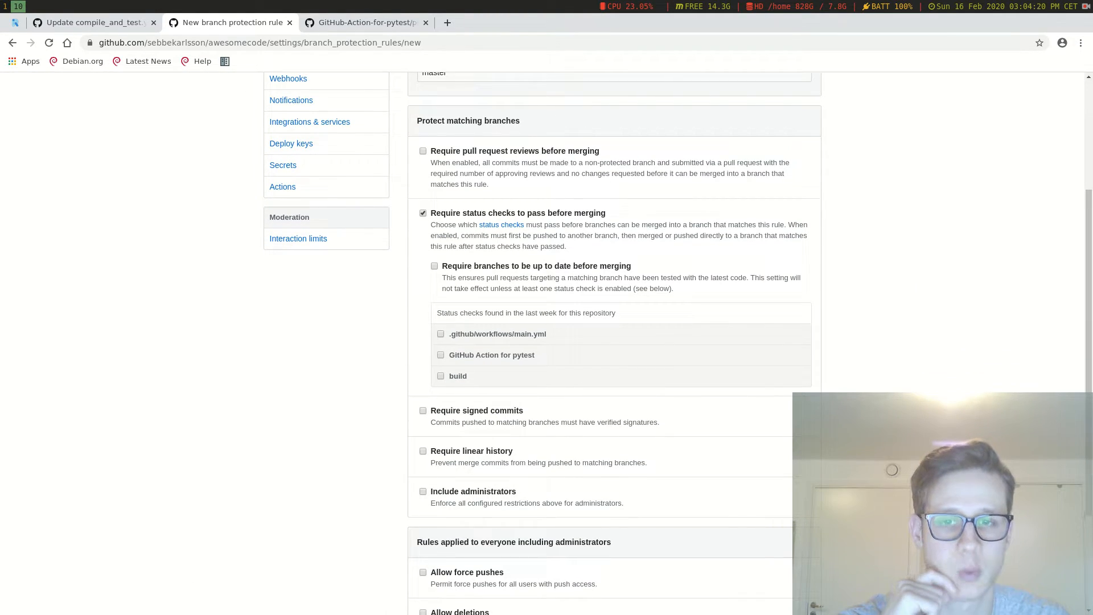
pyautogui.click(440, 333)
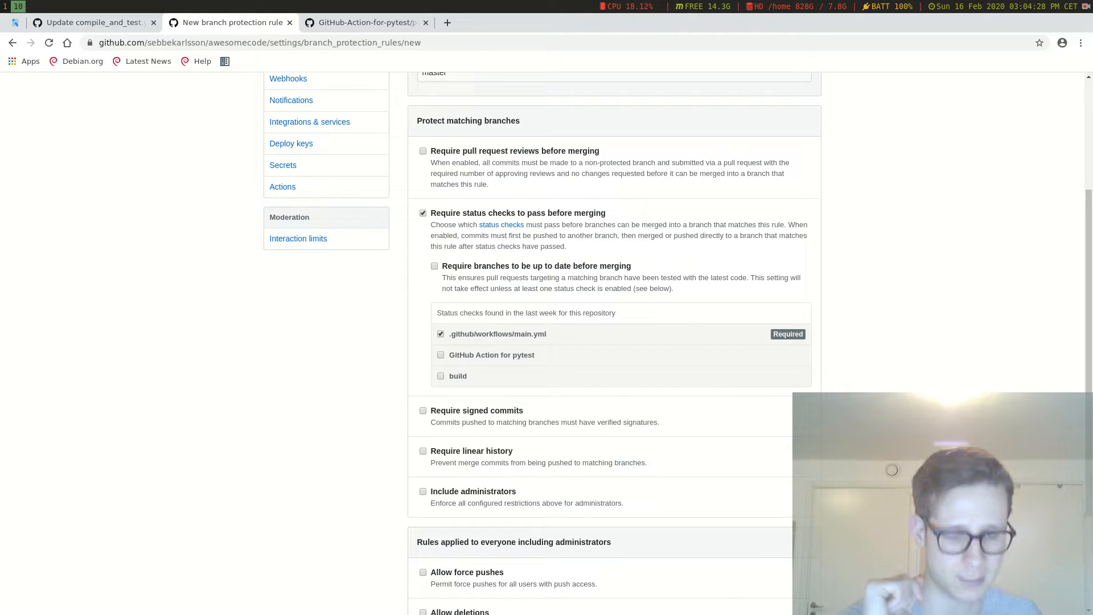
pyautogui.scroll(-3)
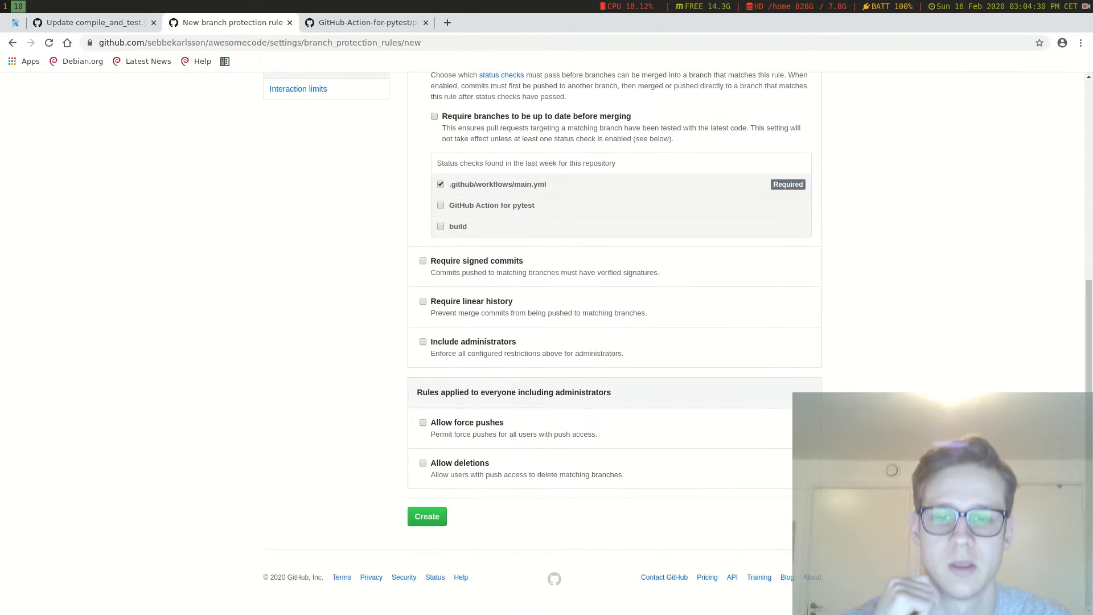
# Create and save the master protection rule requiring main.yml, confirming the account password
pyautogui.click(426, 516)
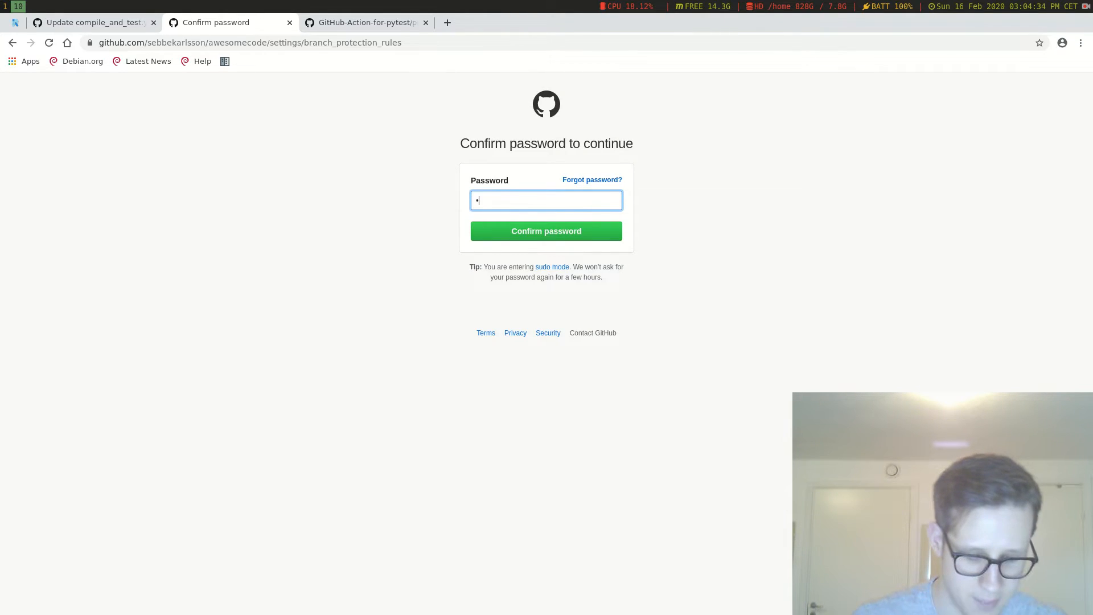
pyautogui.write('password')
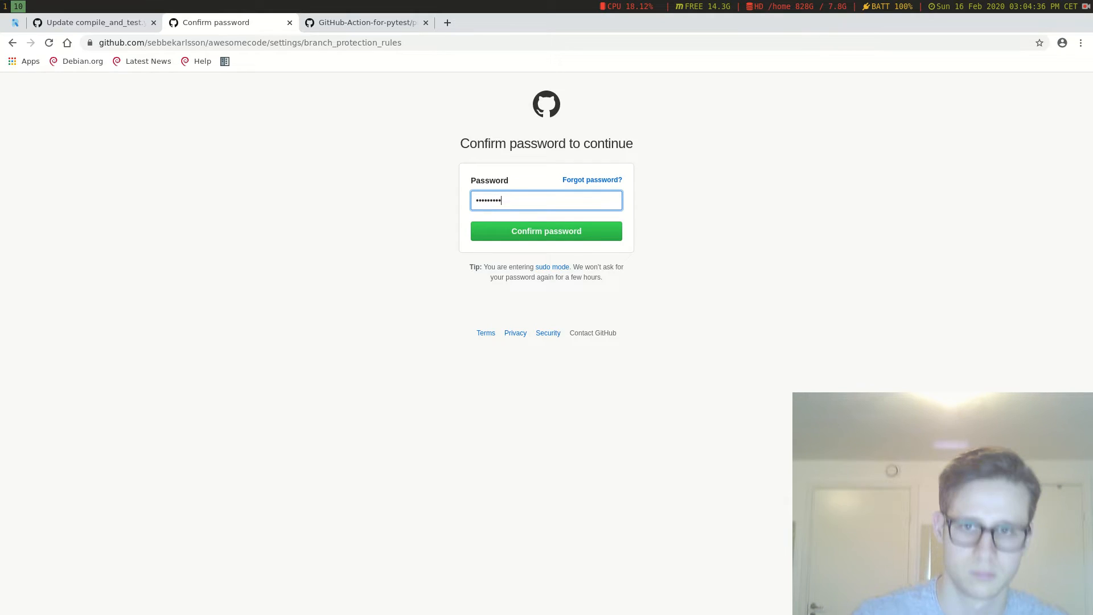
pyautogui.click(545, 230)
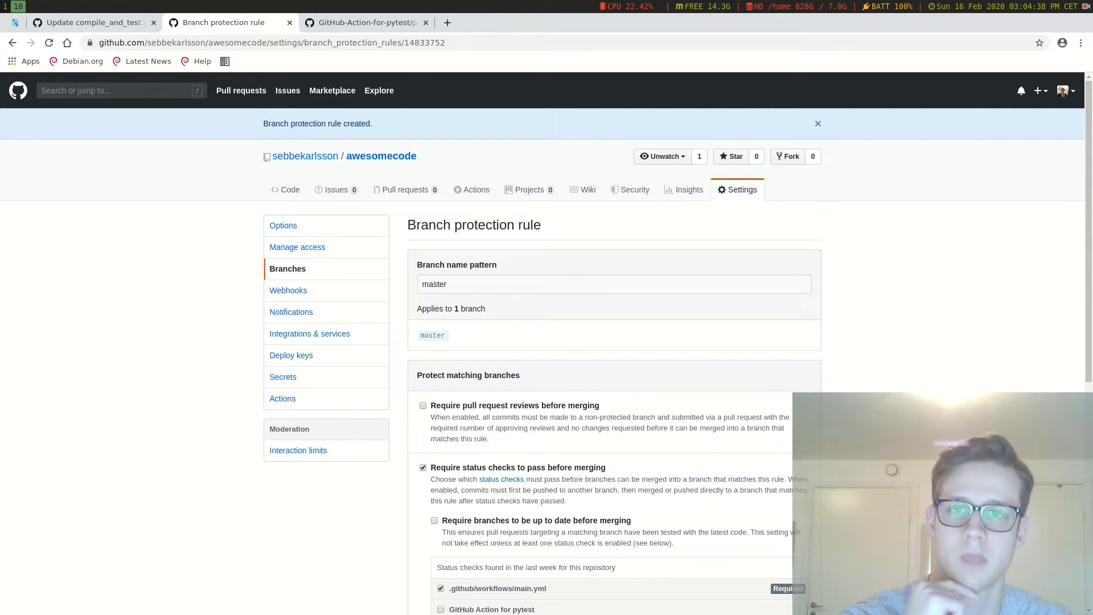
pyautogui.scroll(-3)
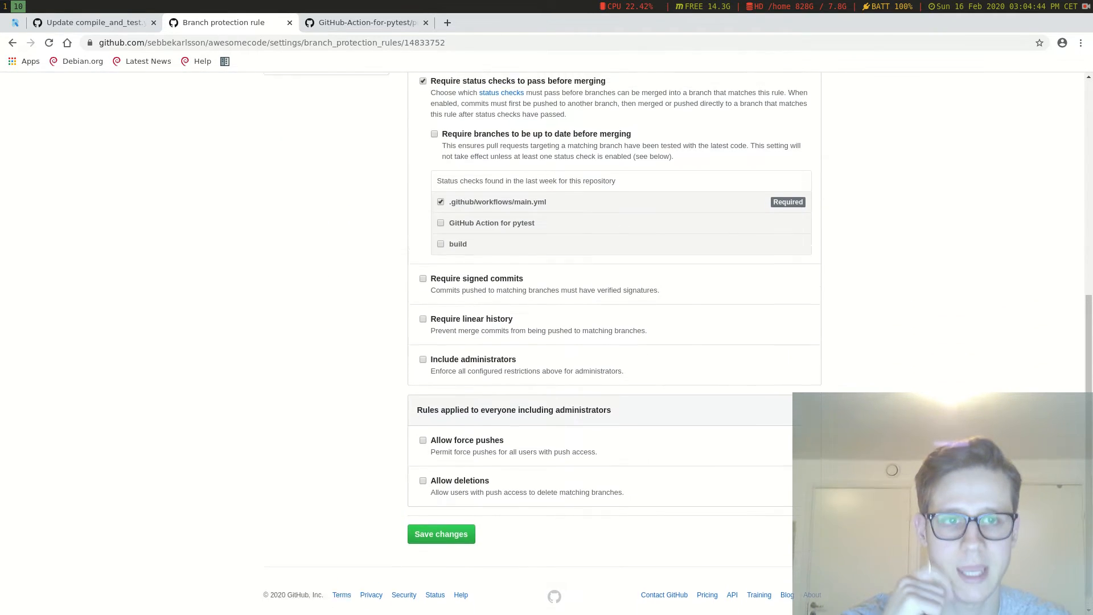
pyautogui.click(440, 534)
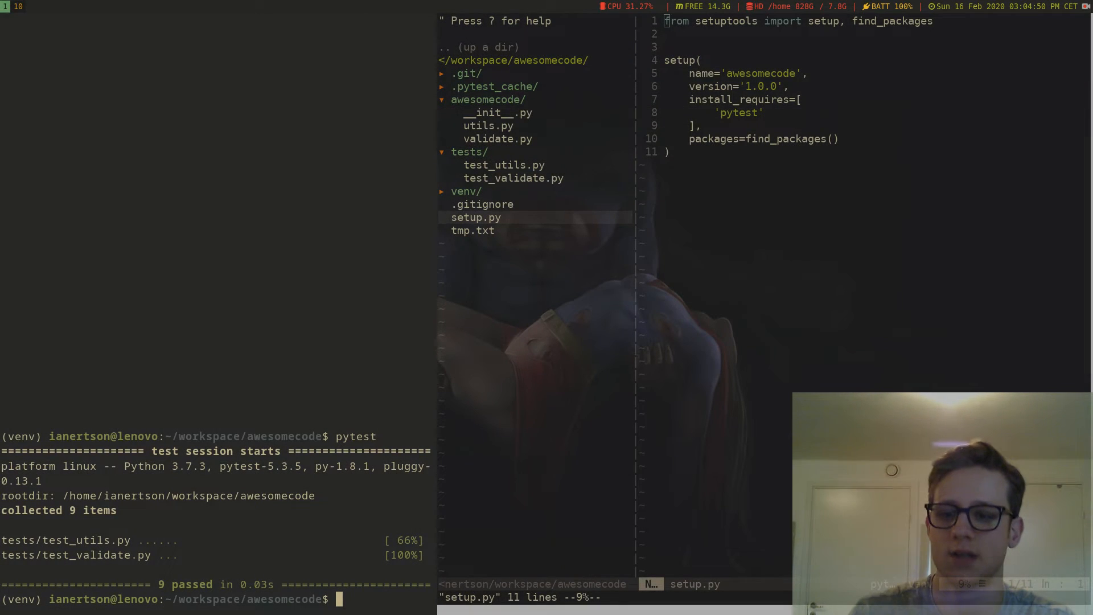
# Make add return x + y + 1 and push it on new branch cool-changes
pyautogui.write('git pul')
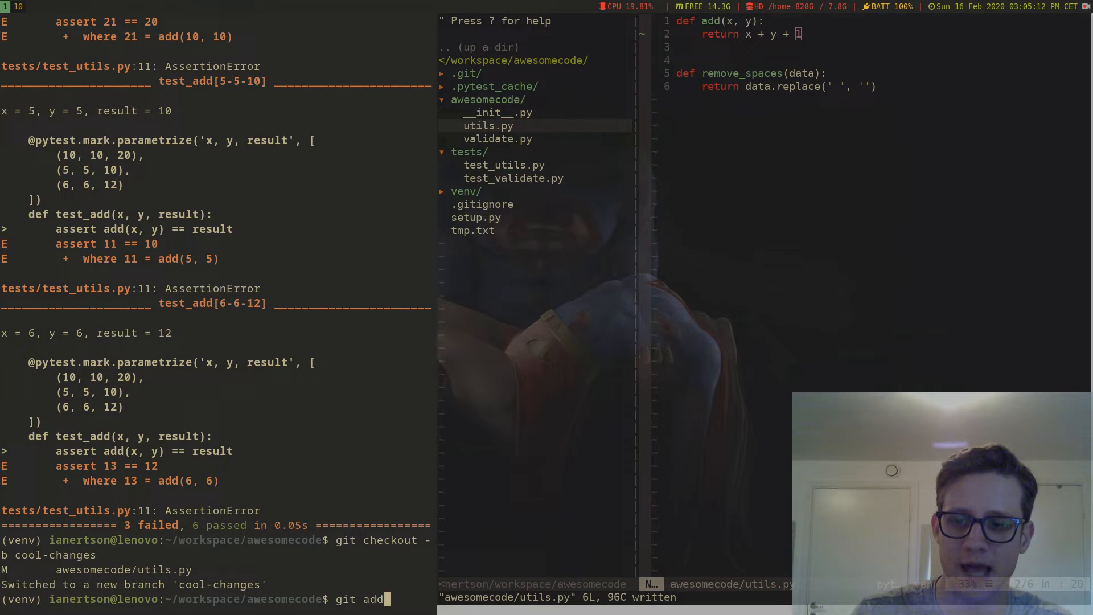
pyautogui.write('--all')
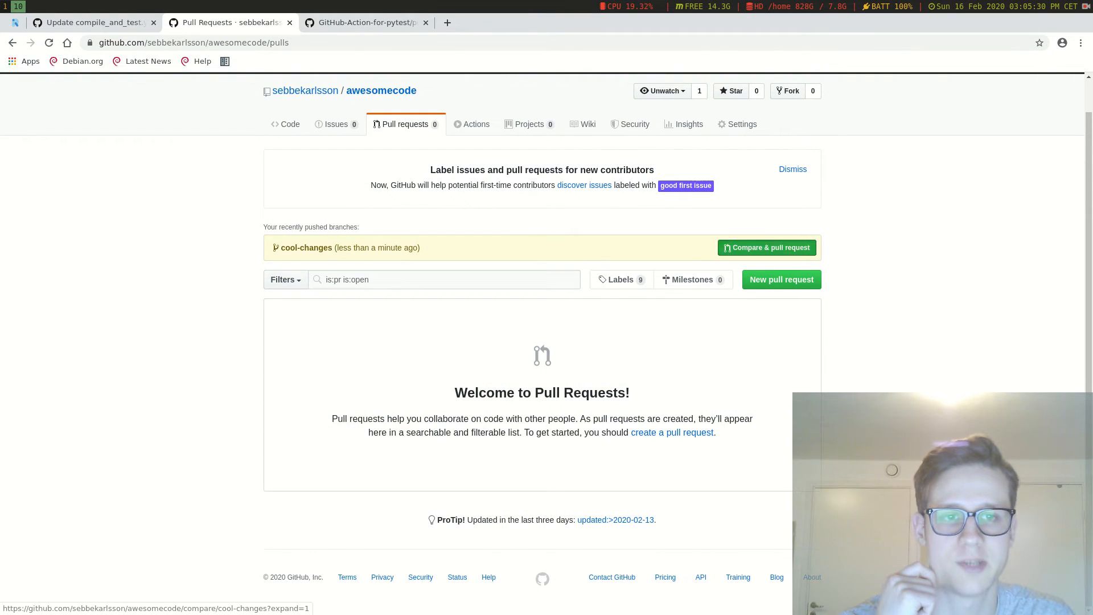
# Submit PR 'implements a cool new feature' from cool-changes and watch its pytest check fail
pyautogui.click(765, 247)
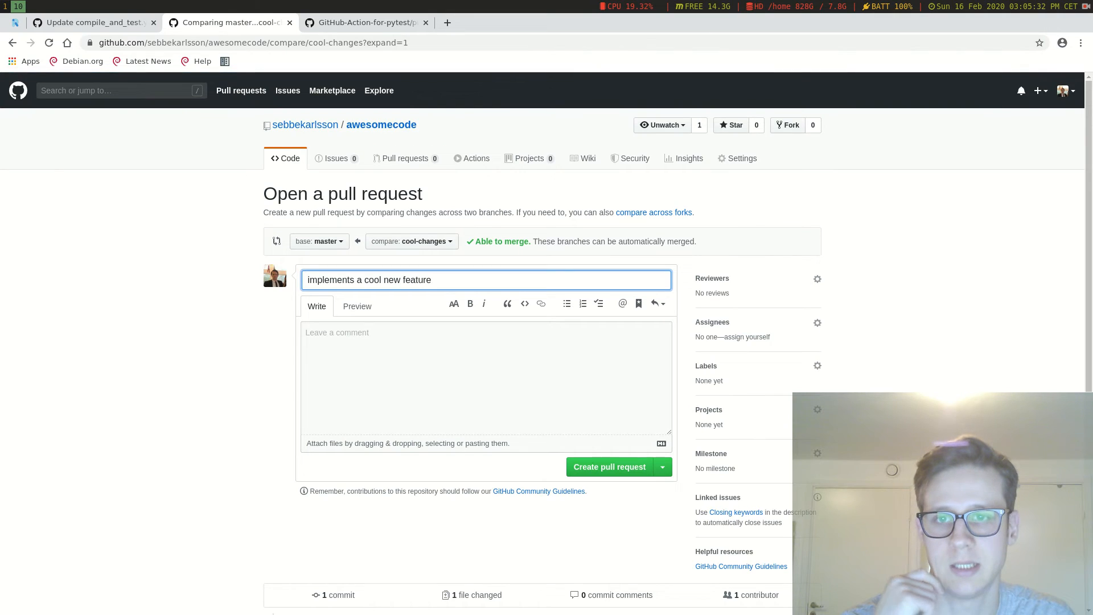
pyautogui.scroll(-3)
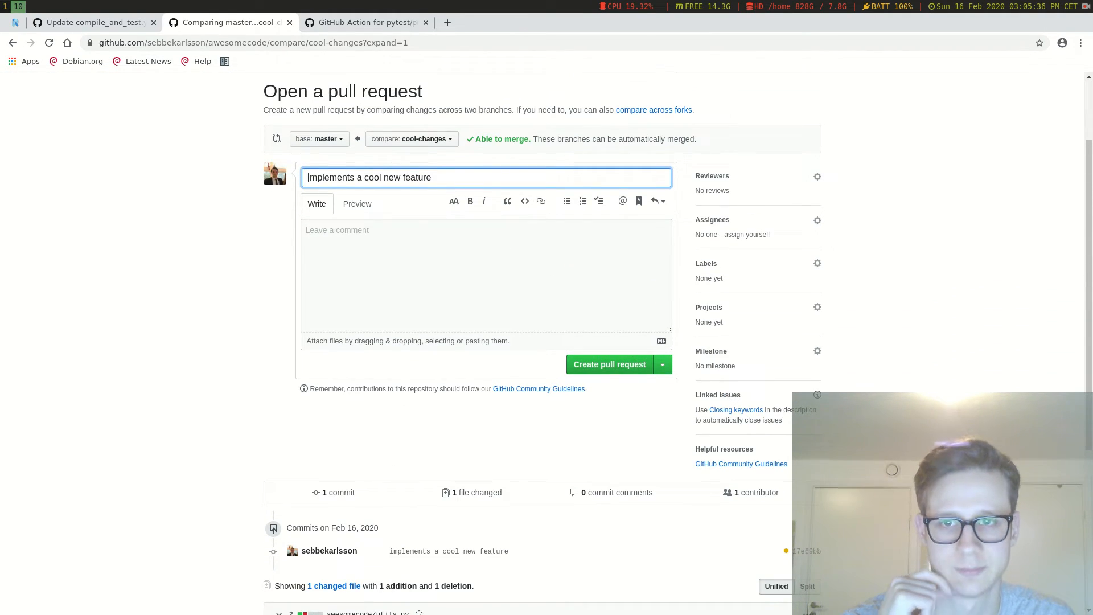
pyautogui.click(608, 363)
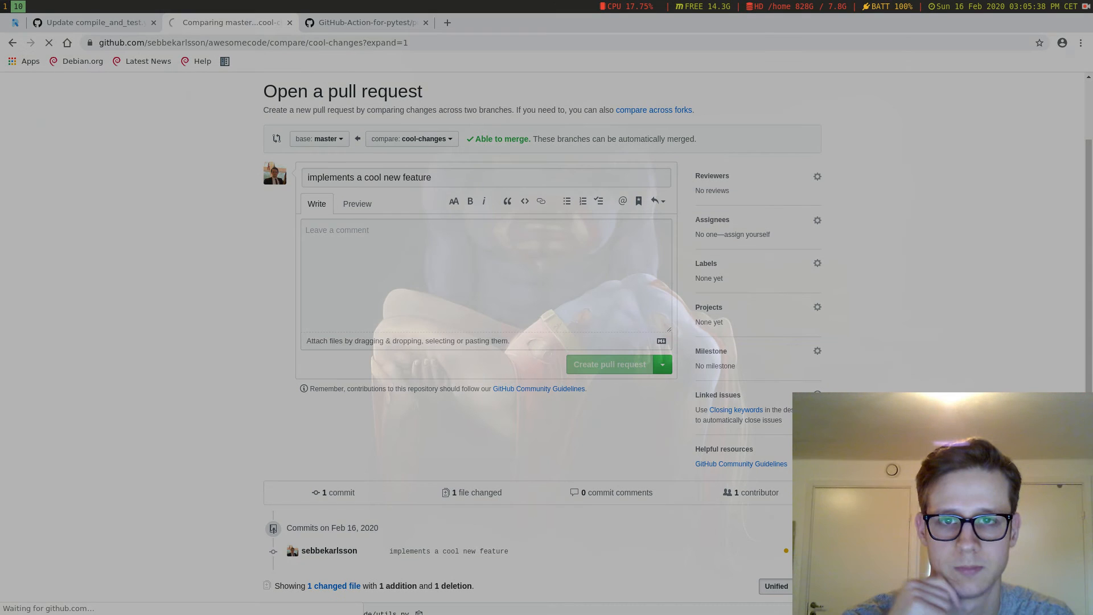
pyautogui.click(608, 363)
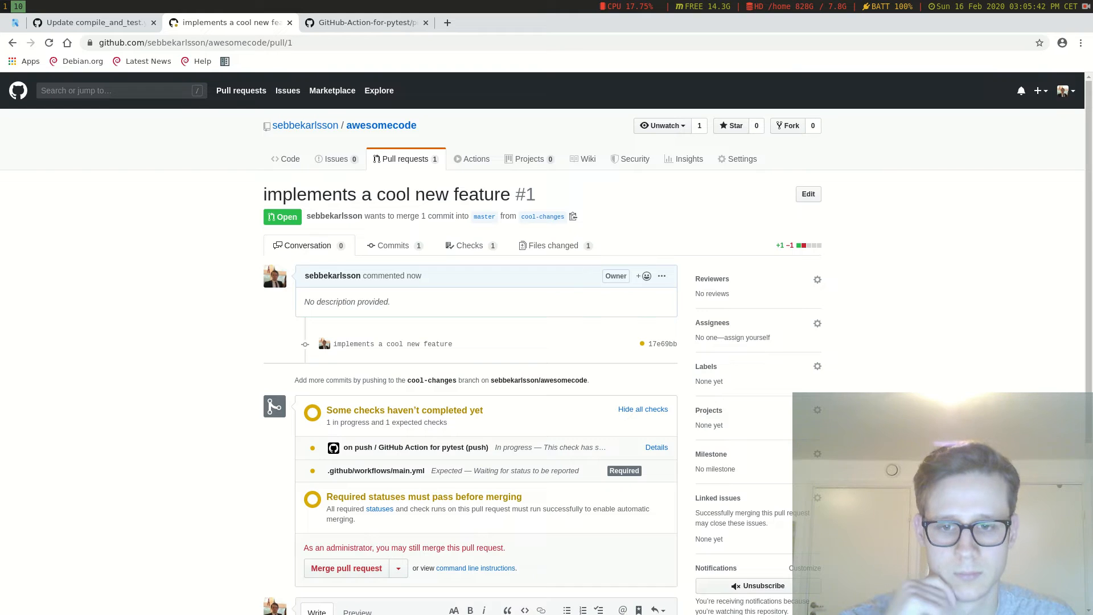
pyautogui.scroll(-3)
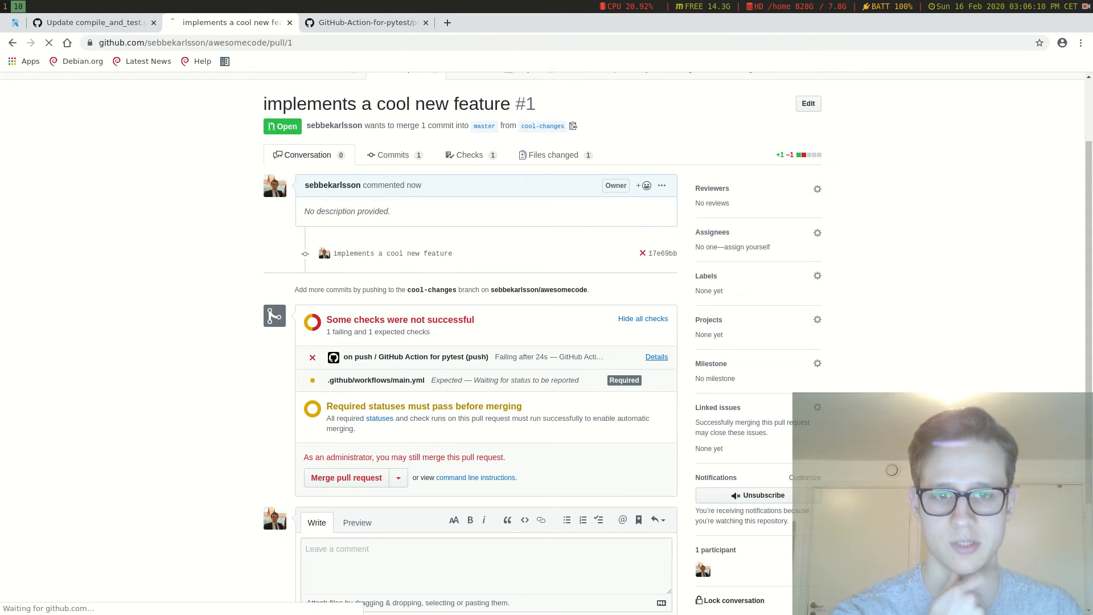
pyautogui.click(655, 356)
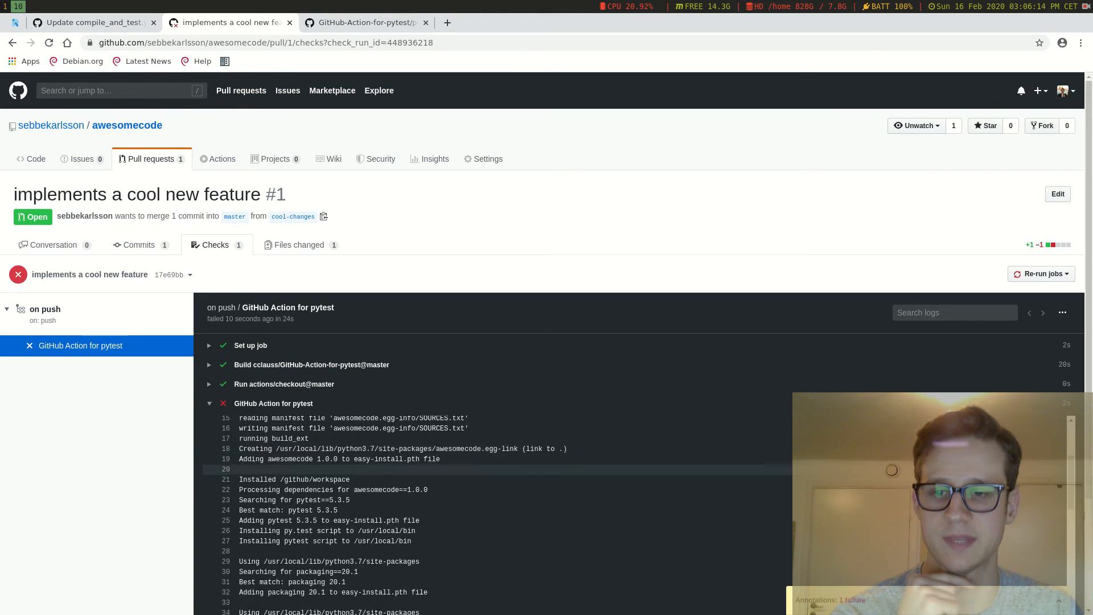
pyautogui.scroll(-3)
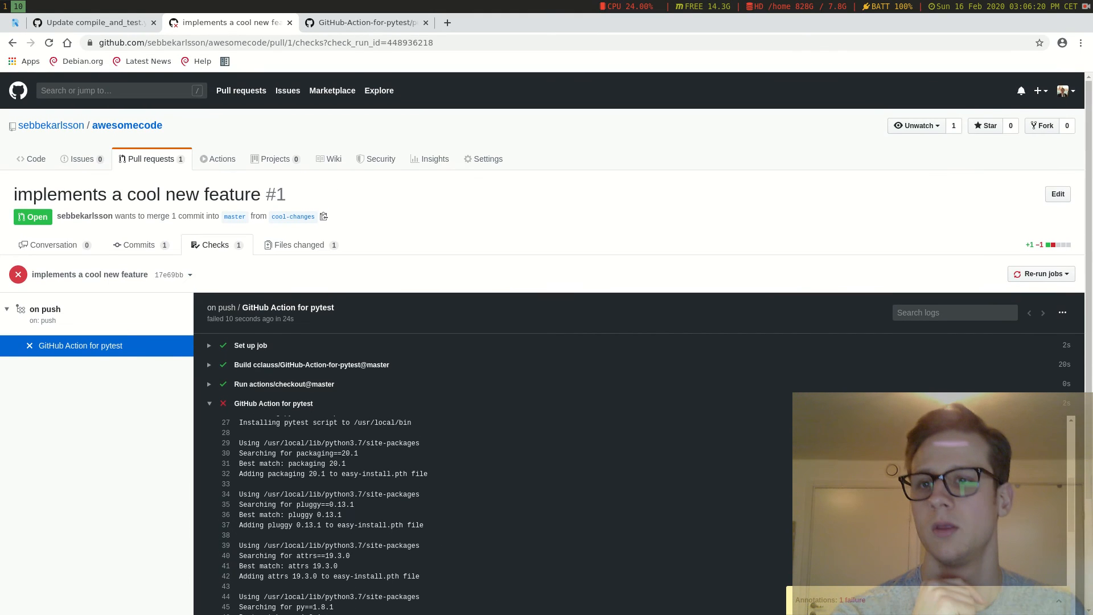
pyautogui.click(150, 158)
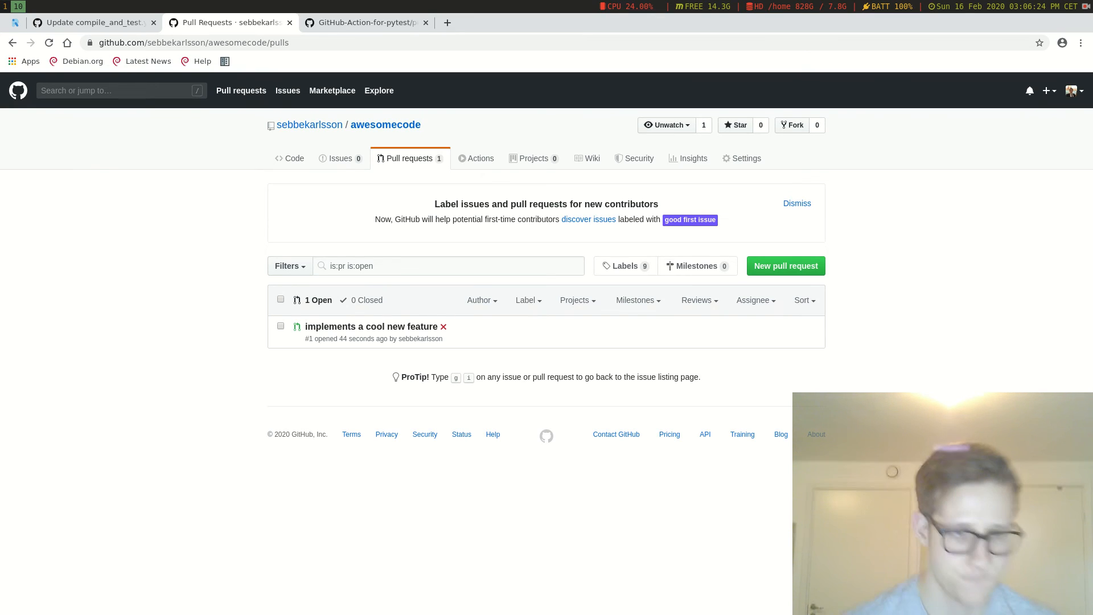
pyautogui.click(370, 326)
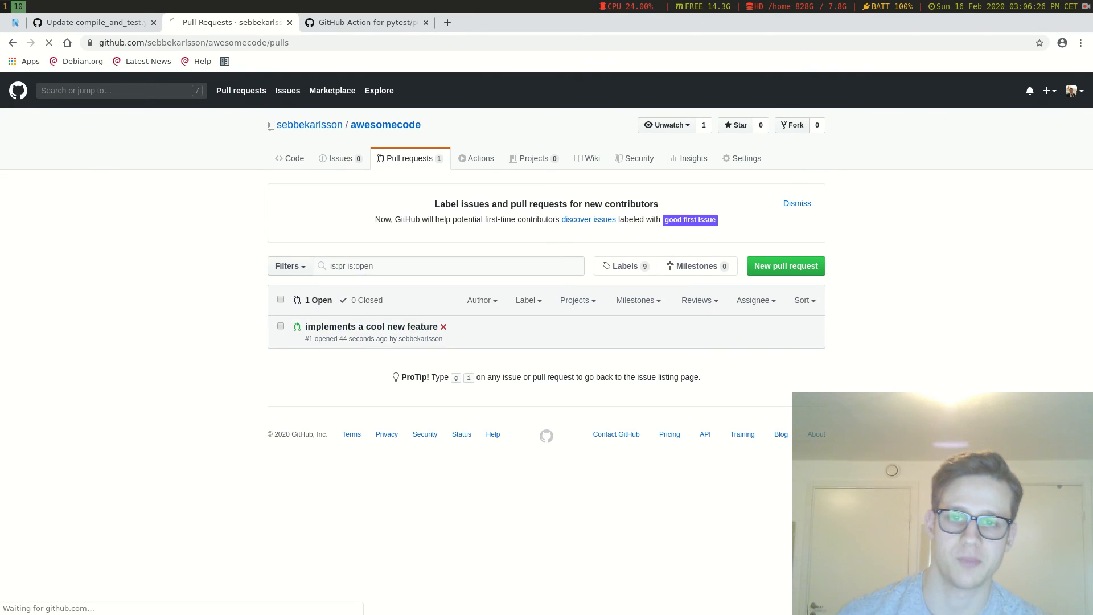
pyautogui.click(370, 327)
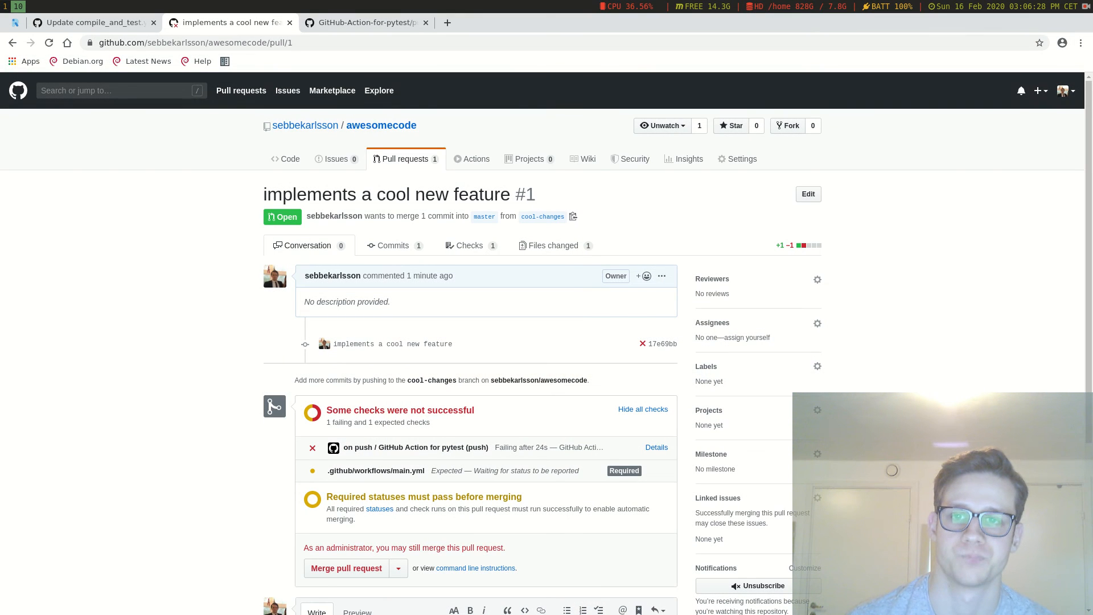
pyautogui.scroll(-3)
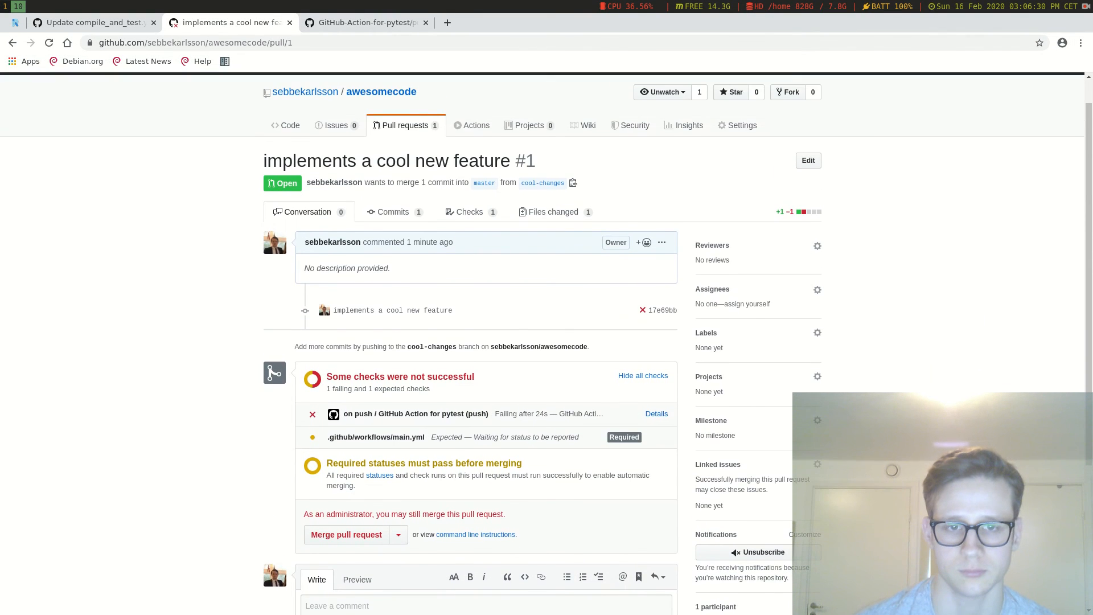